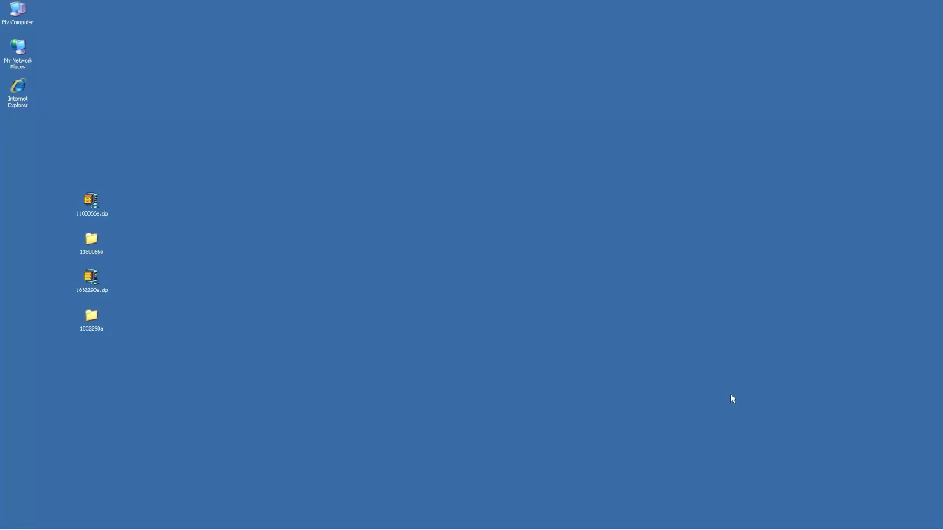
mouse_move(419, 327)
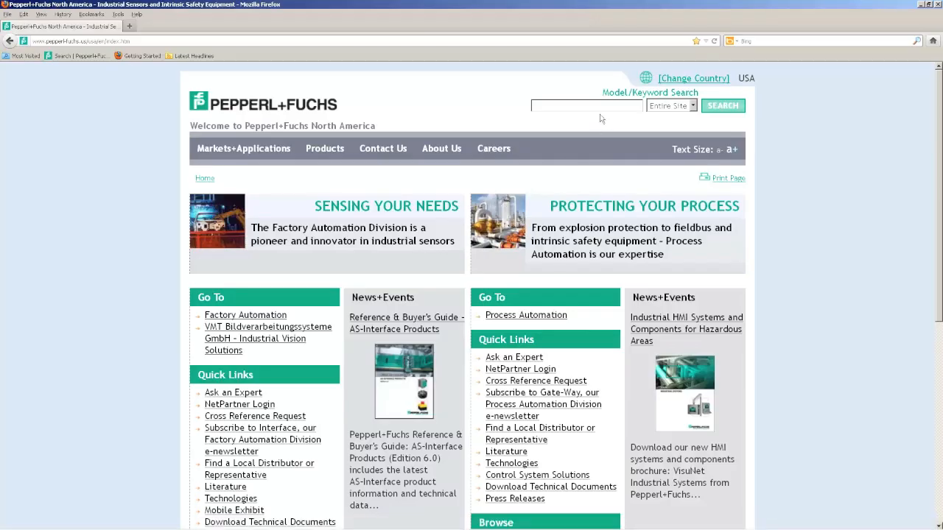
Step: Search the Pepperl+Fuchs site for the model keyword VBG-ENX
click(586, 106)
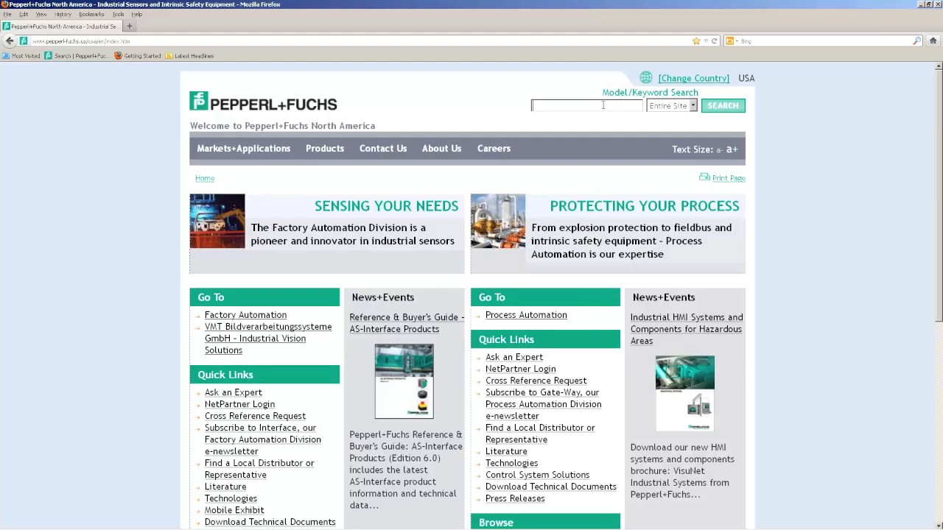
text(VBG-ENX)
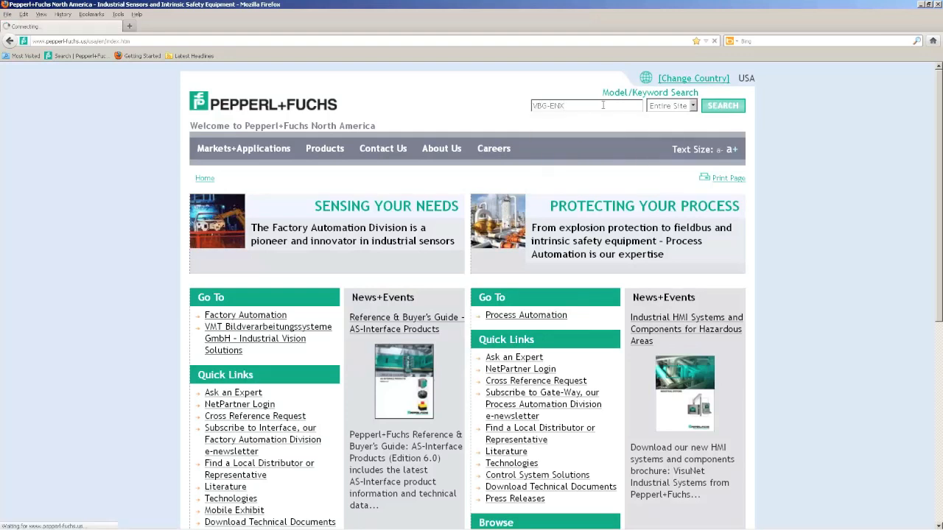
click(722, 106)
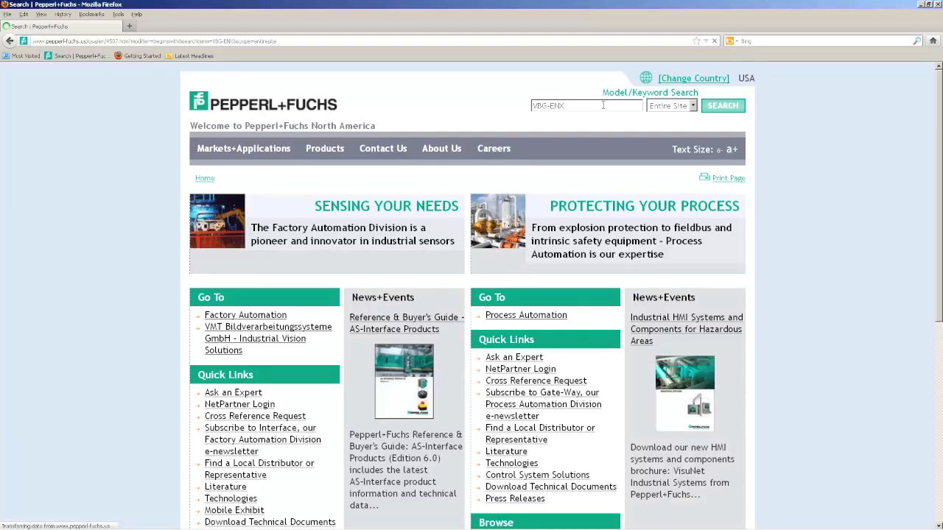
click(722, 106)
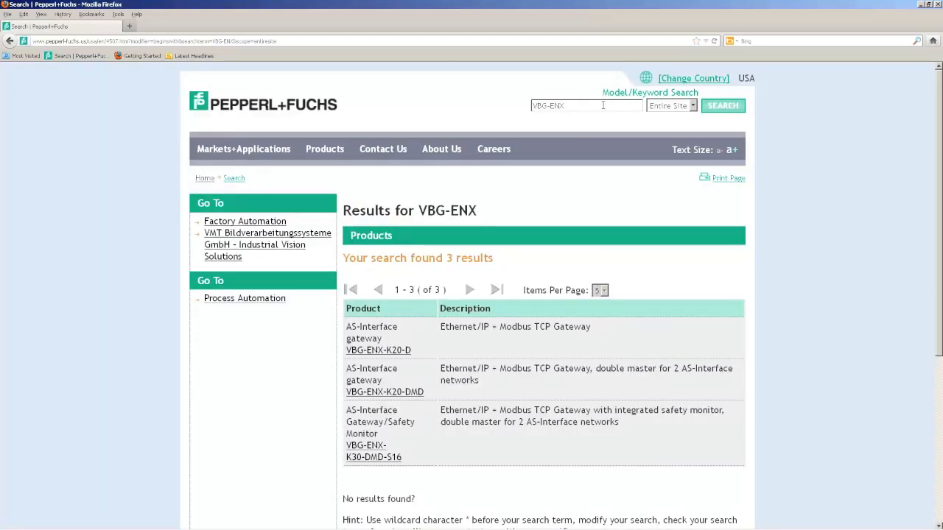
scroll(down, 3)
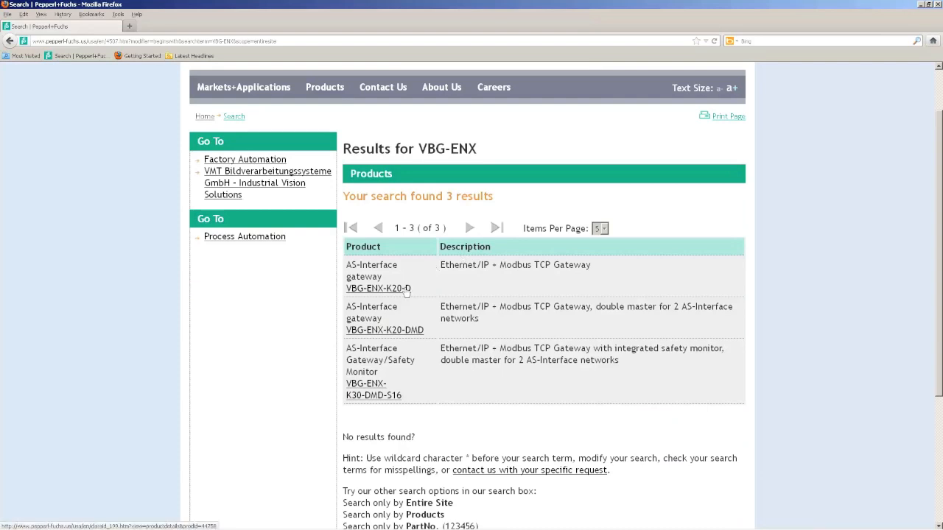
mouse_move(425, 303)
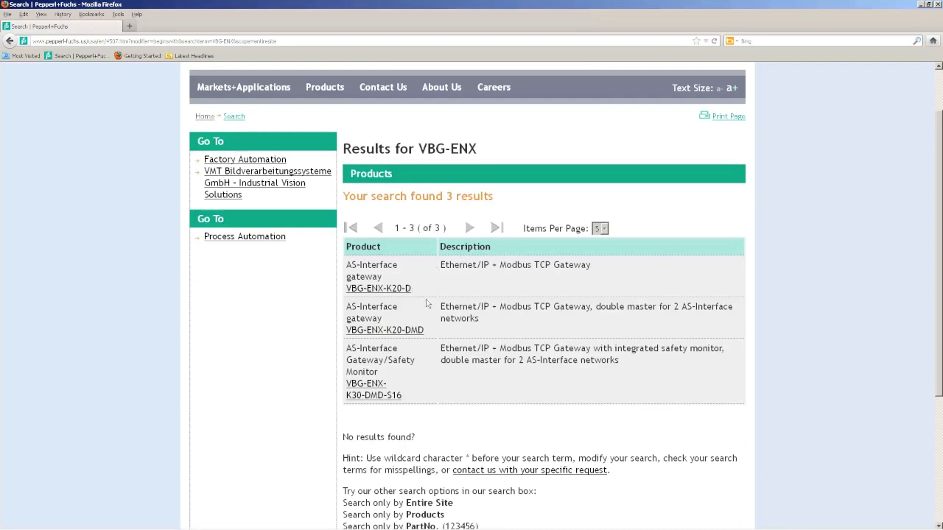
mouse_move(421, 355)
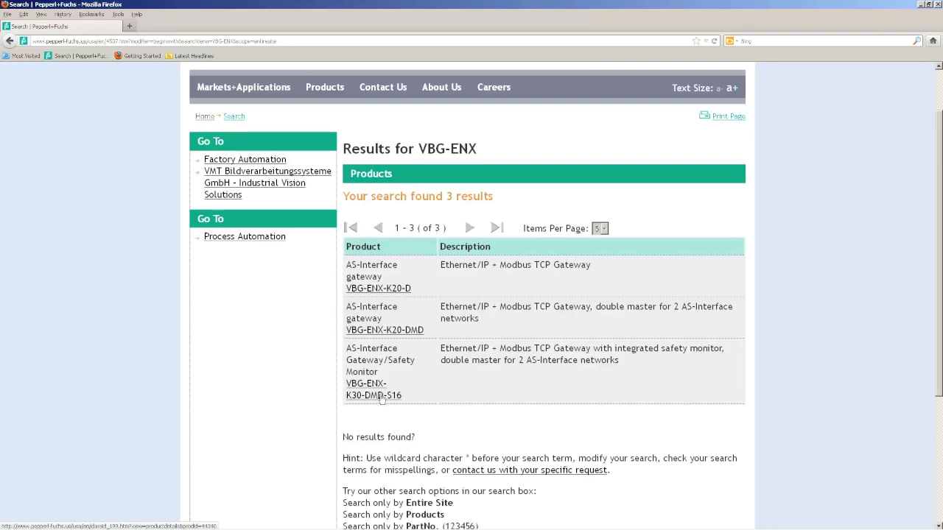
Step: Choose the VBG-ENX-K30-DMD-S16 safety monitor from the three gateway results
click(374, 389)
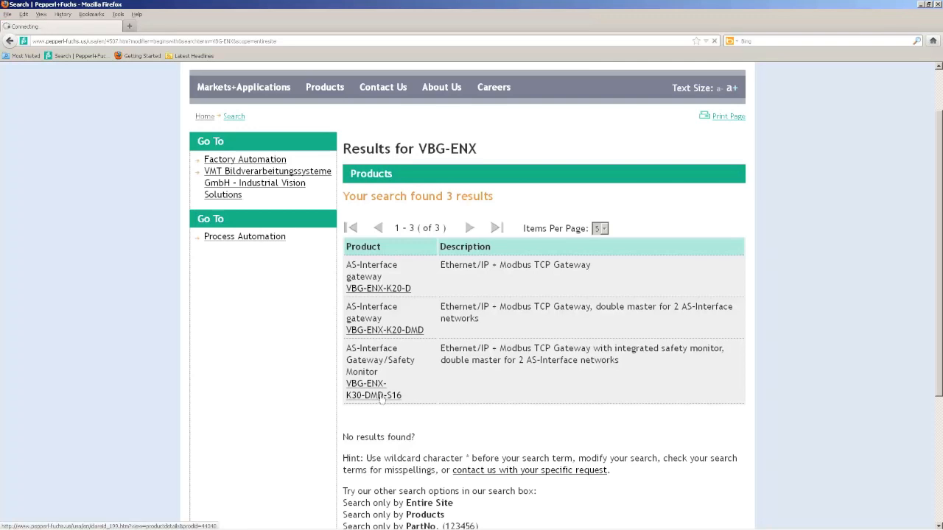
click(374, 389)
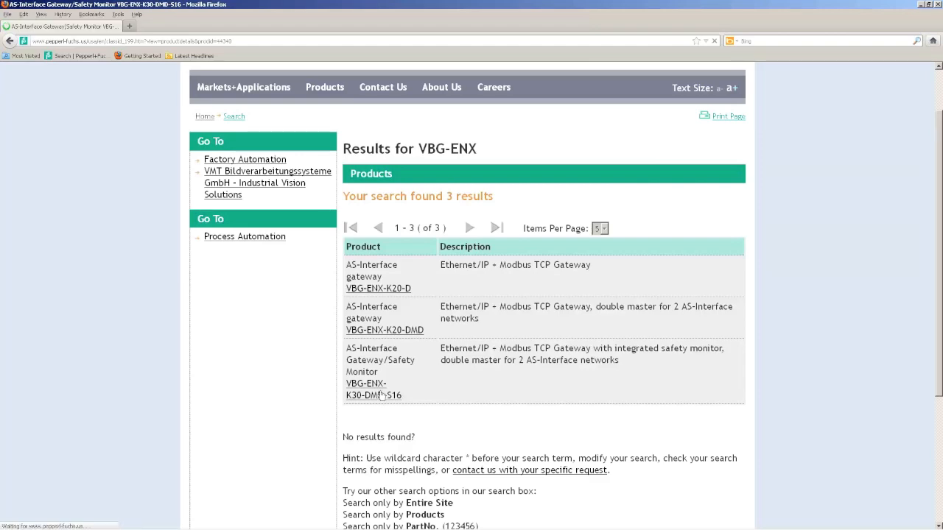
Step: Reach the product page's Software section with the EDS file and RSLogix 5000 example projects
click(374, 389)
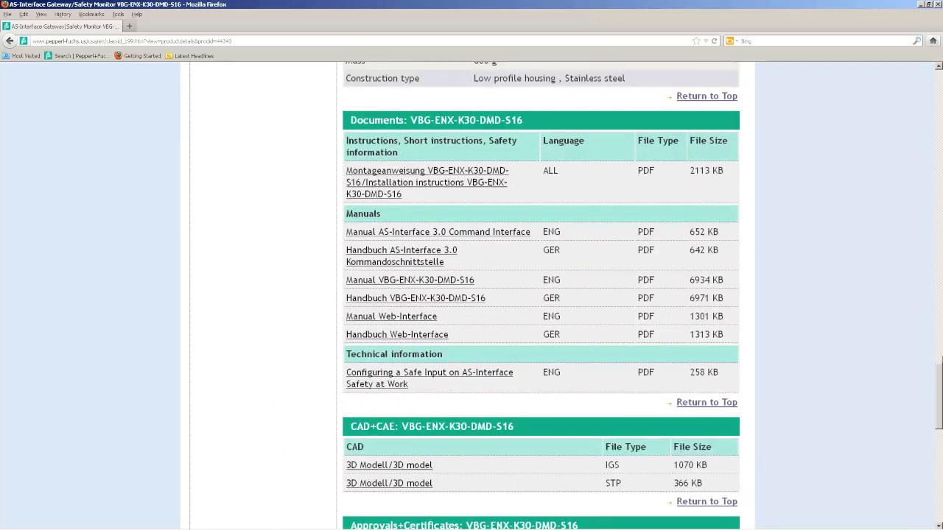
scroll(down, 3)
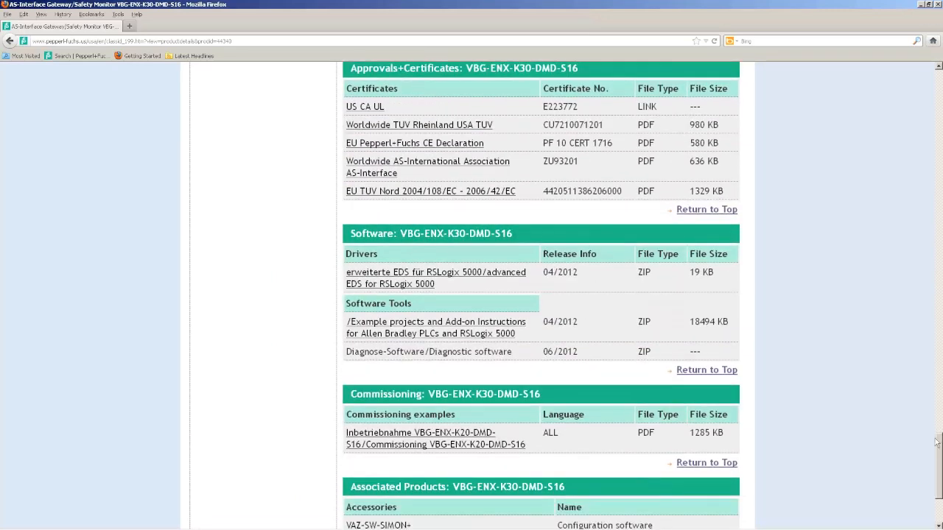
mouse_move(452, 279)
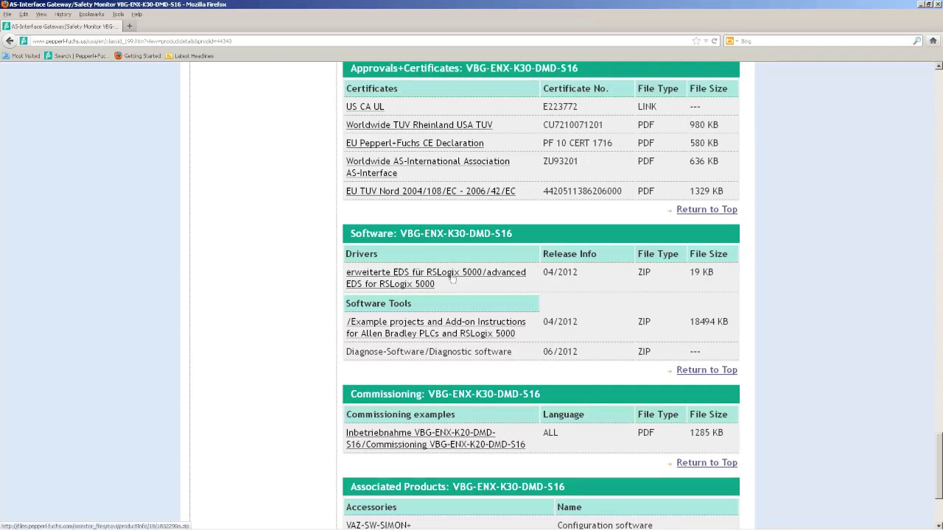
mouse_move(455, 328)
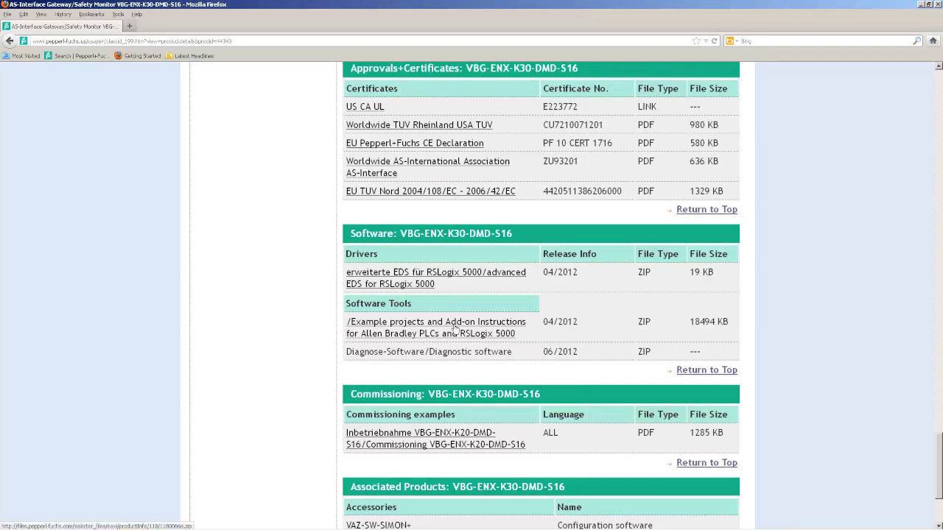
mouse_move(760, 91)
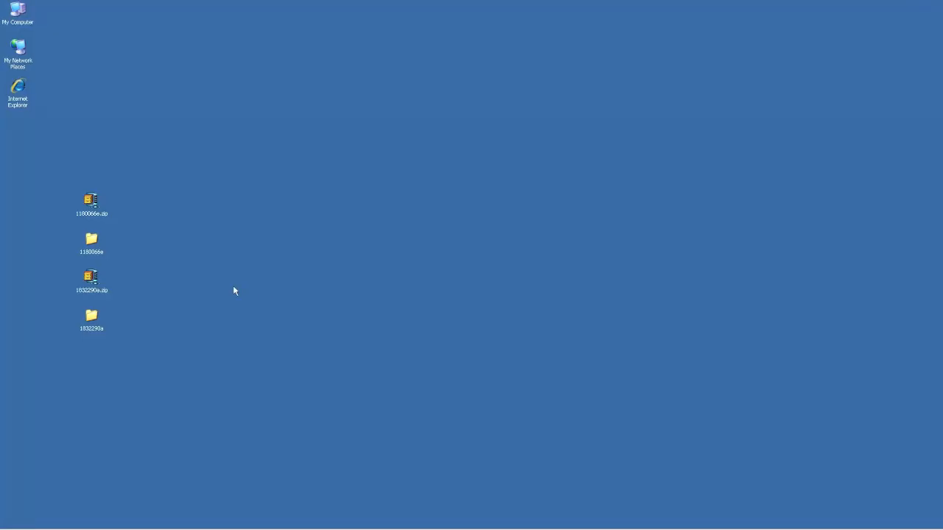
mouse_move(92, 315)
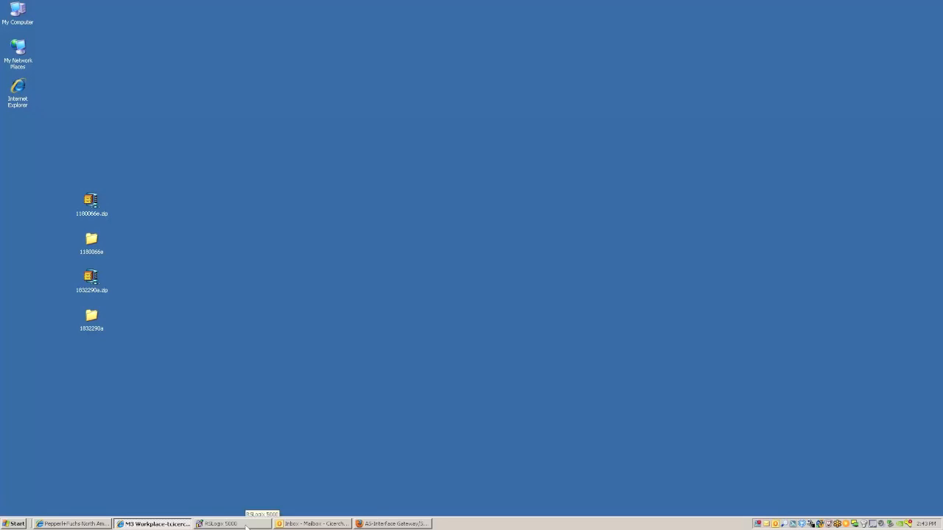
Step: Bring RSLogix 5000 to the front from the taskbar
click(221, 525)
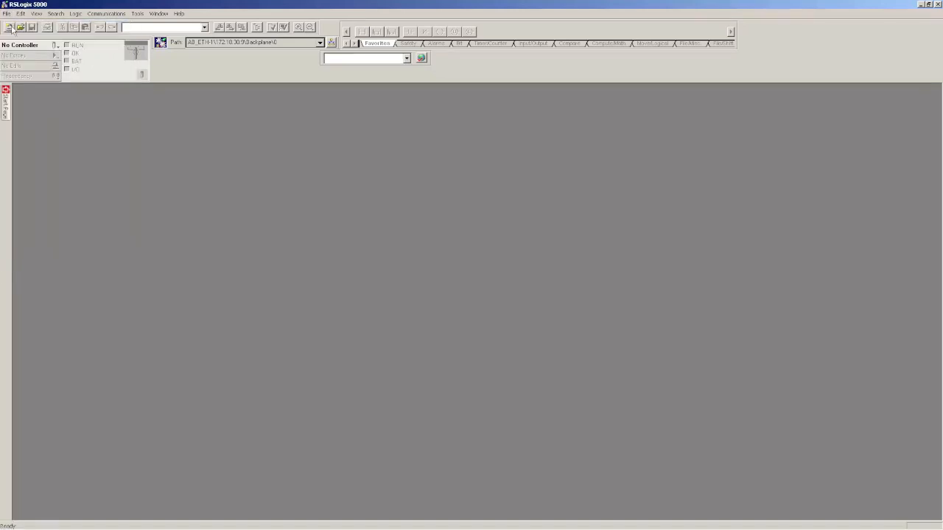
Step: Create a new CompactLogix 1769-L32E controller project at revision 20 named ASI_TEST
click(9, 26)
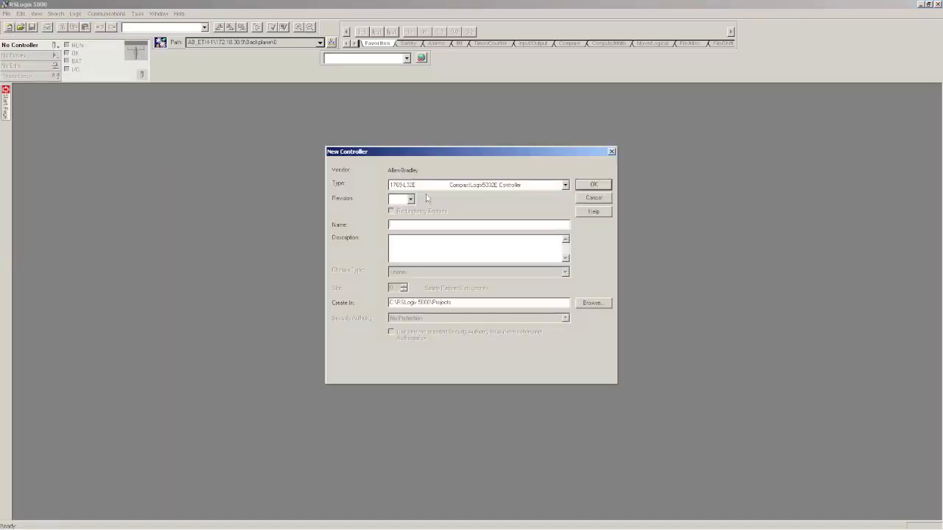
mouse_move(419, 193)
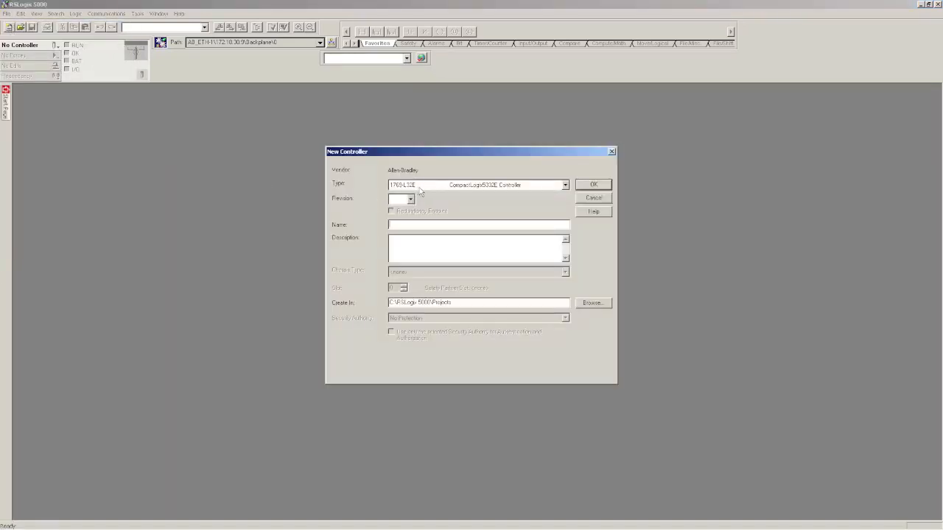
click(410, 198)
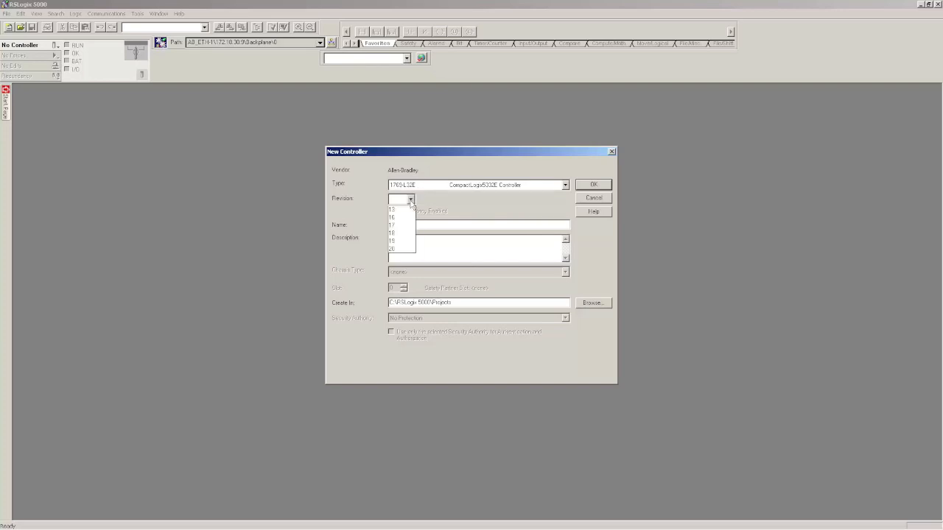
click(392, 247)
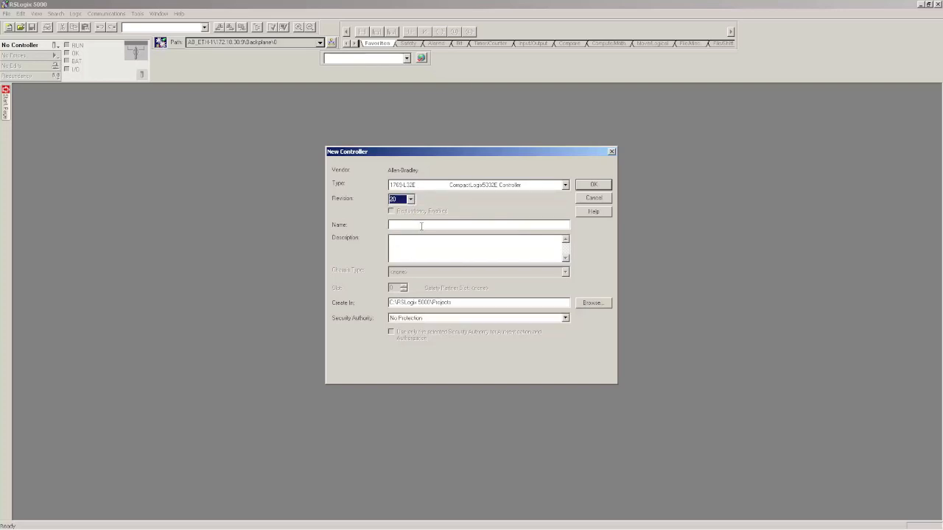
text(ASI)
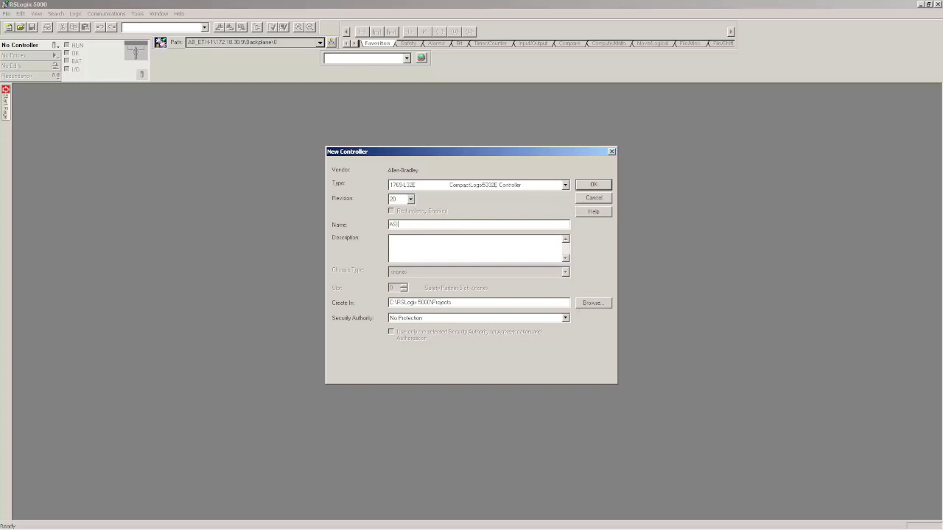
text(_TEST)
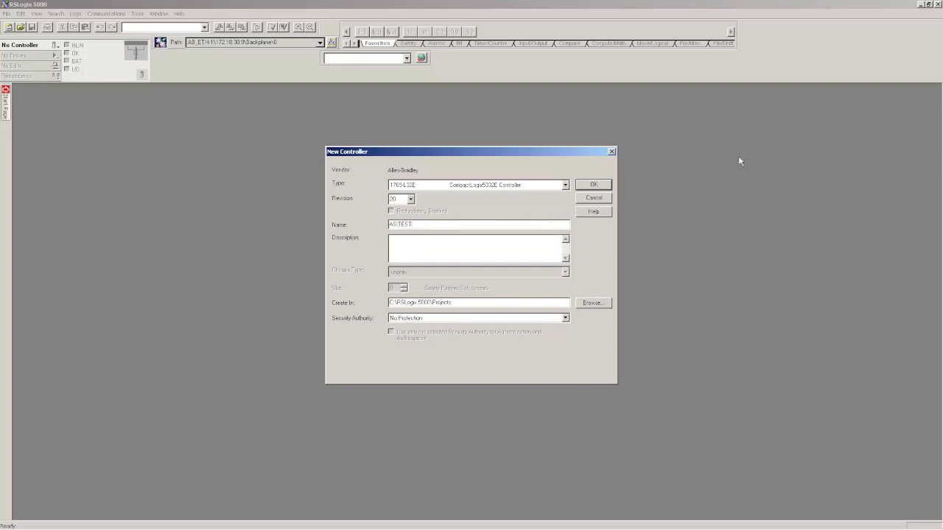
click(592, 184)
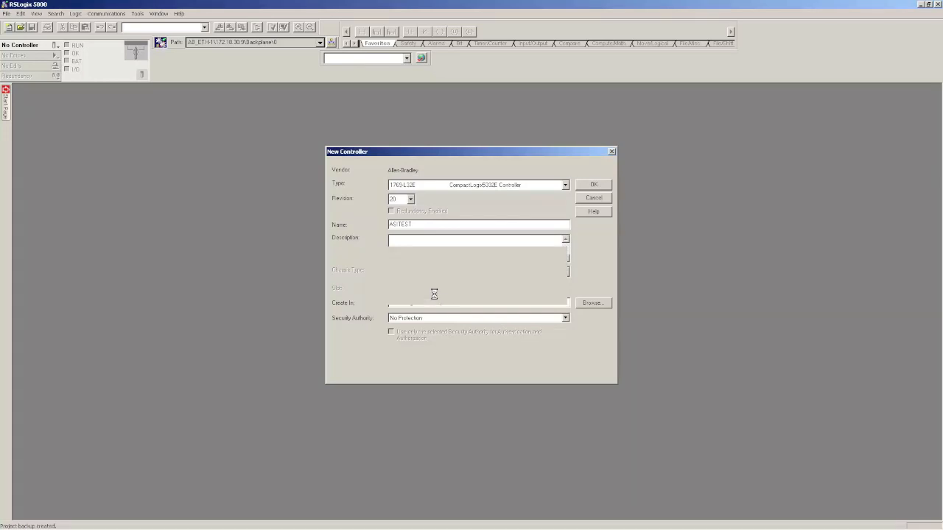
click(592, 184)
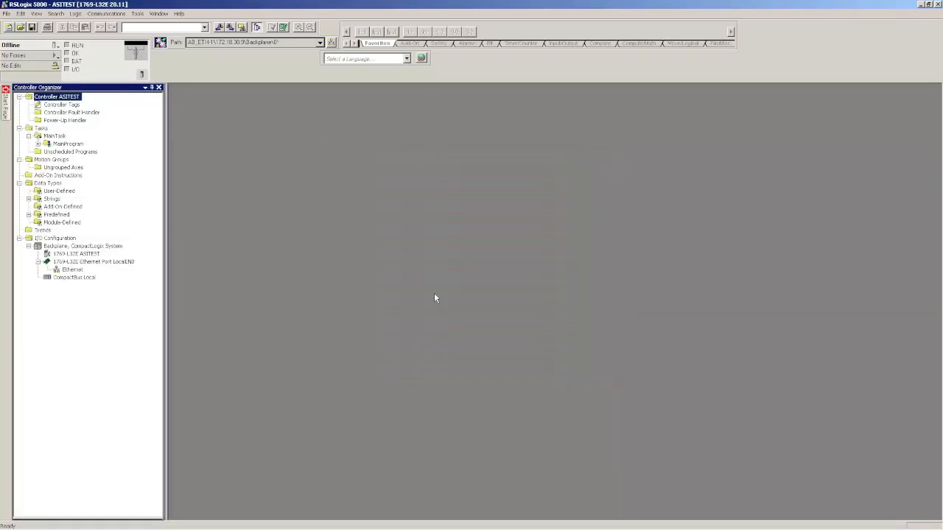
mouse_move(87, 286)
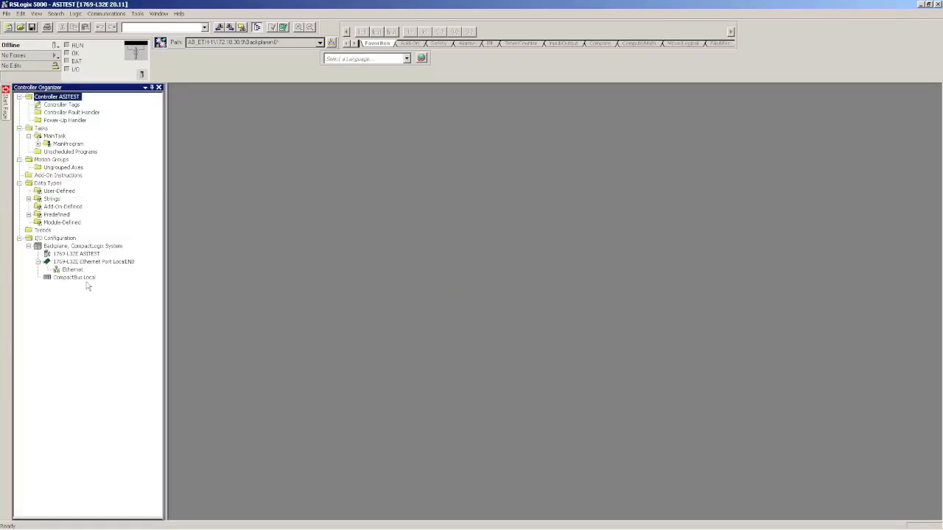
Step: Look in the Tools menu for the EDS Hardware Installation Tool
click(137, 13)
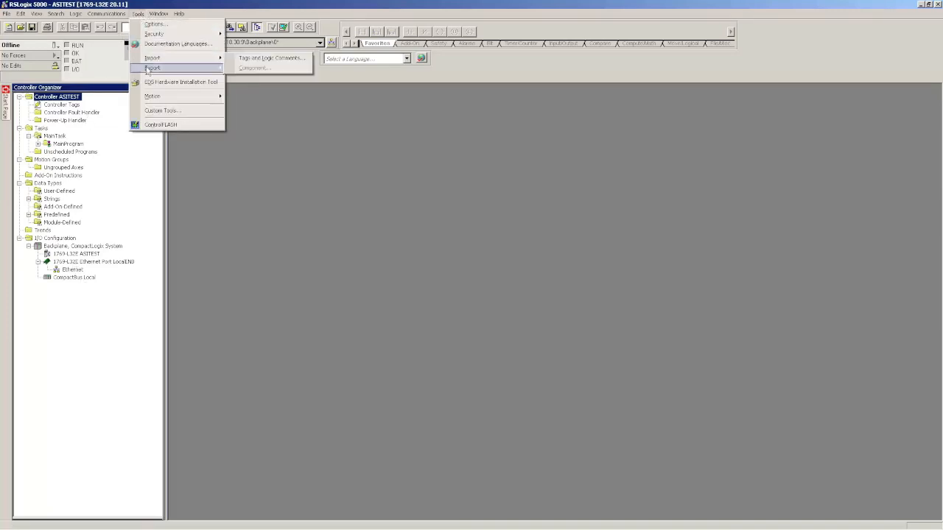
mouse_move(180, 83)
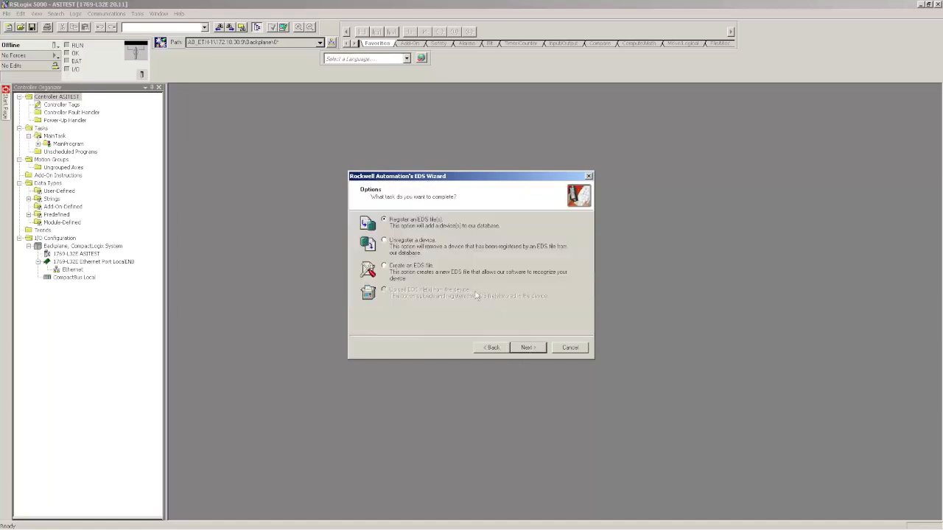
Step: Register the downloaded VBG-ENX gateway EDS file from the desktop folder, keeping its default image
click(528, 348)
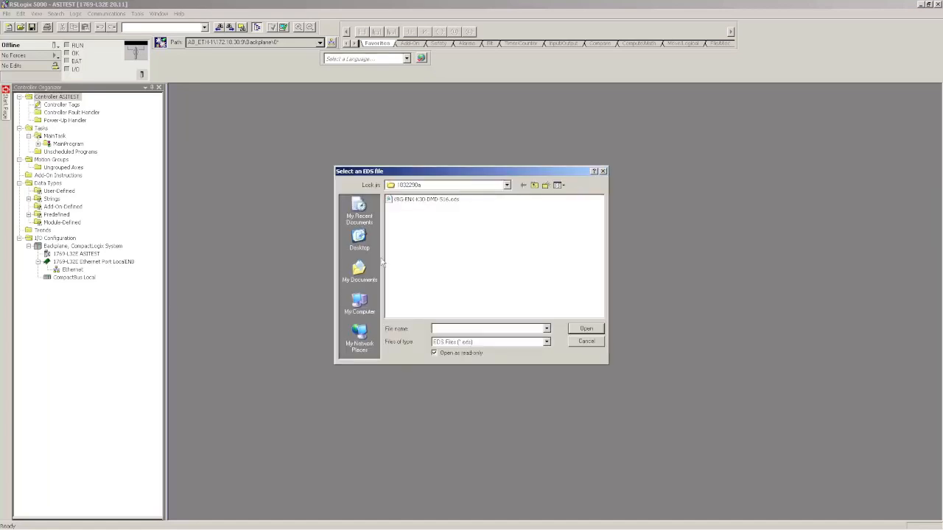
click(359, 238)
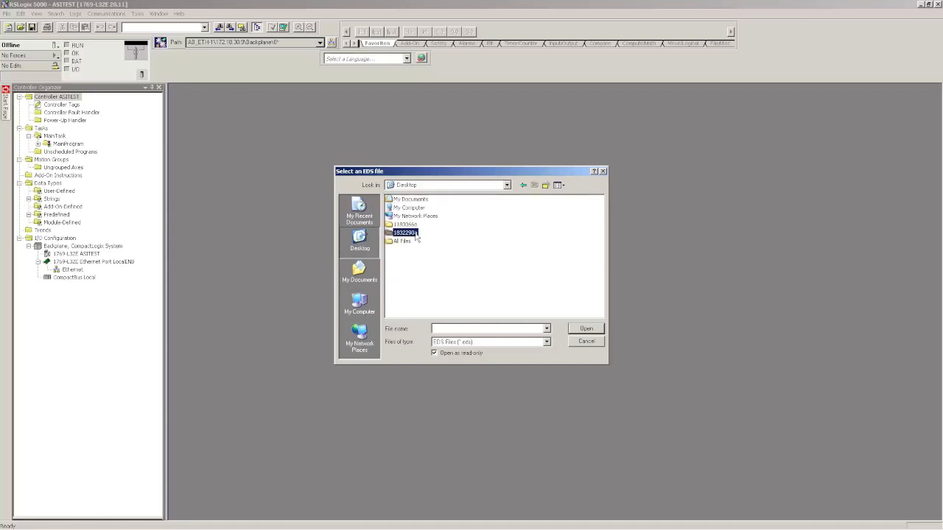
double_click(405, 233)
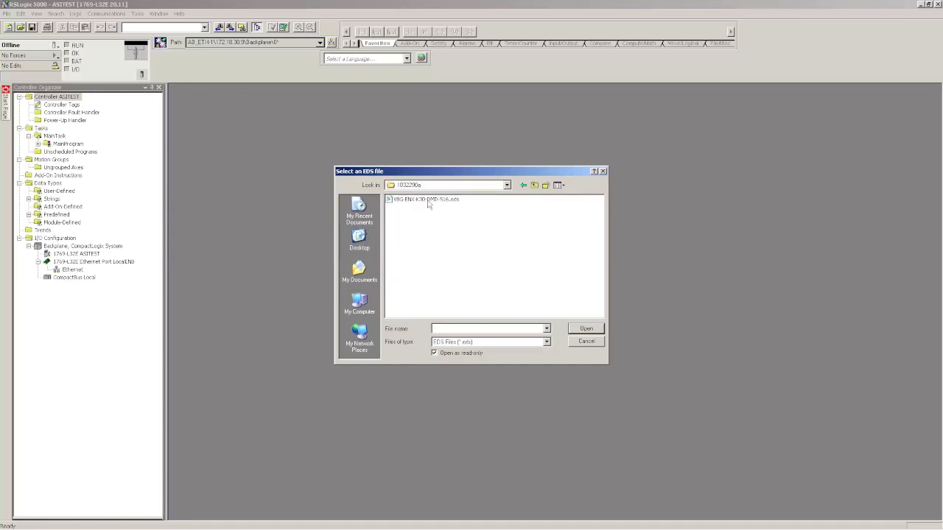
click(586, 328)
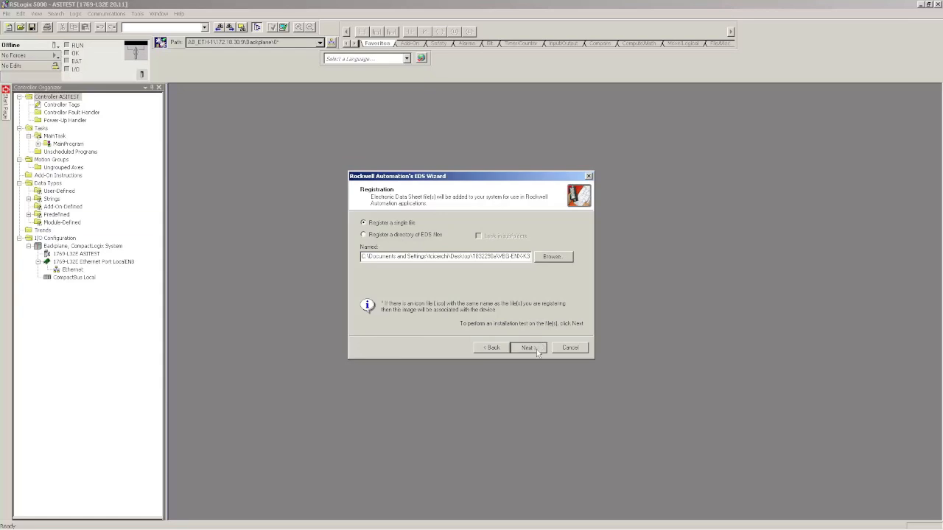
click(527, 348)
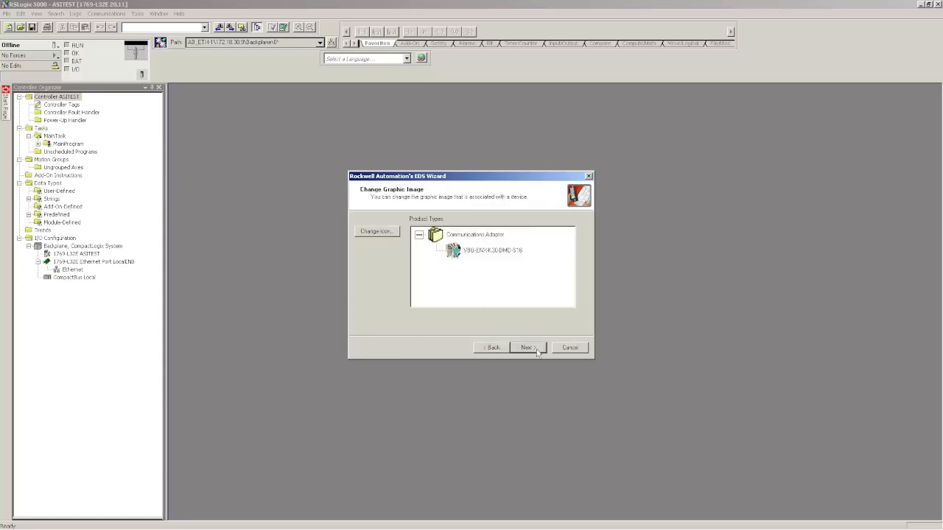
click(526, 348)
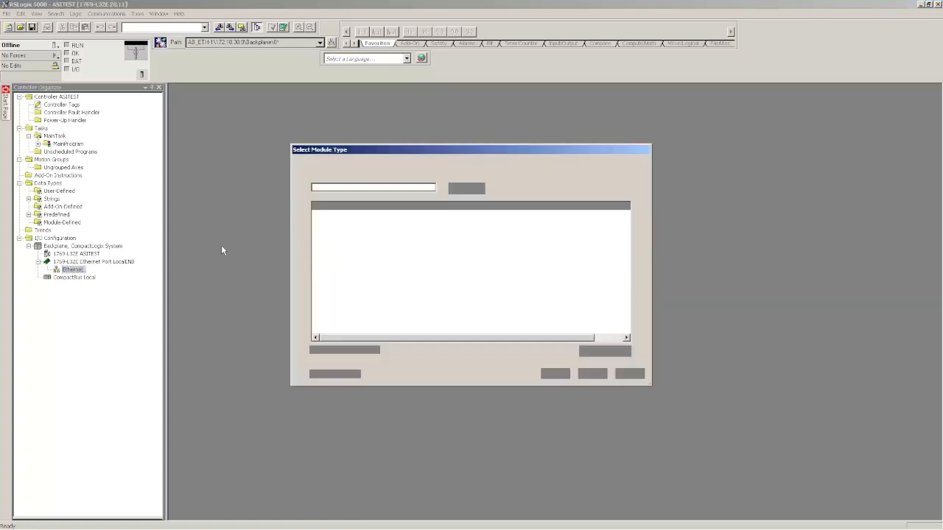
Step: Find the Pepperl+Fuchs VBG-ENX gateway in the module catalog by searching VEG
click(383, 165)
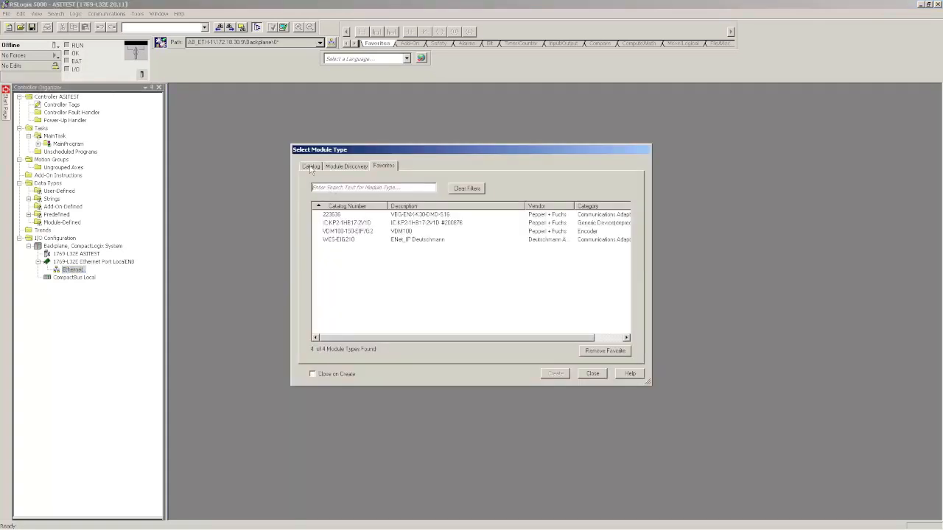
click(309, 165)
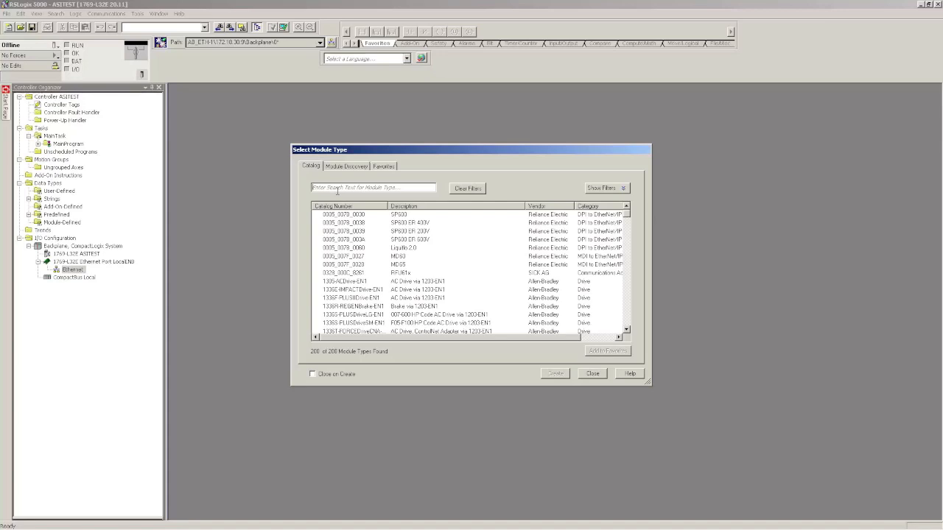
text(VEG)
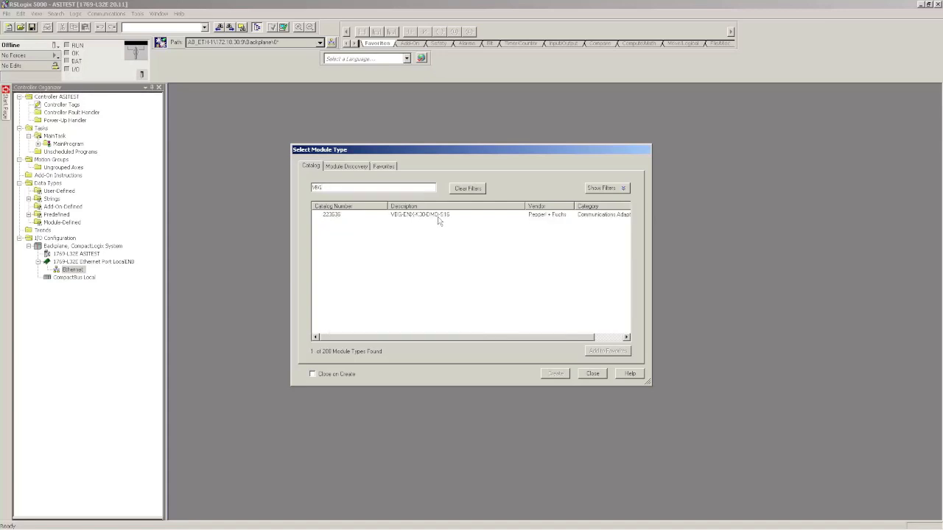
click(419, 215)
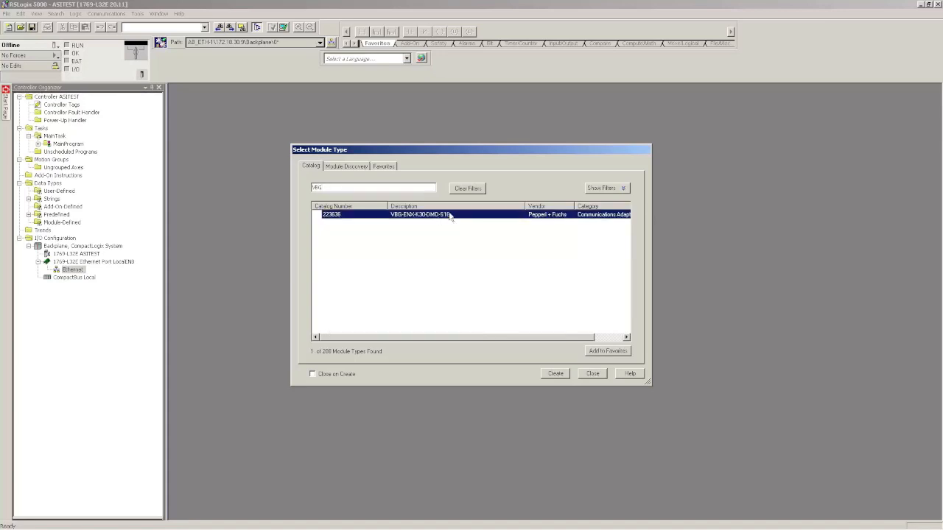
mouse_move(507, 223)
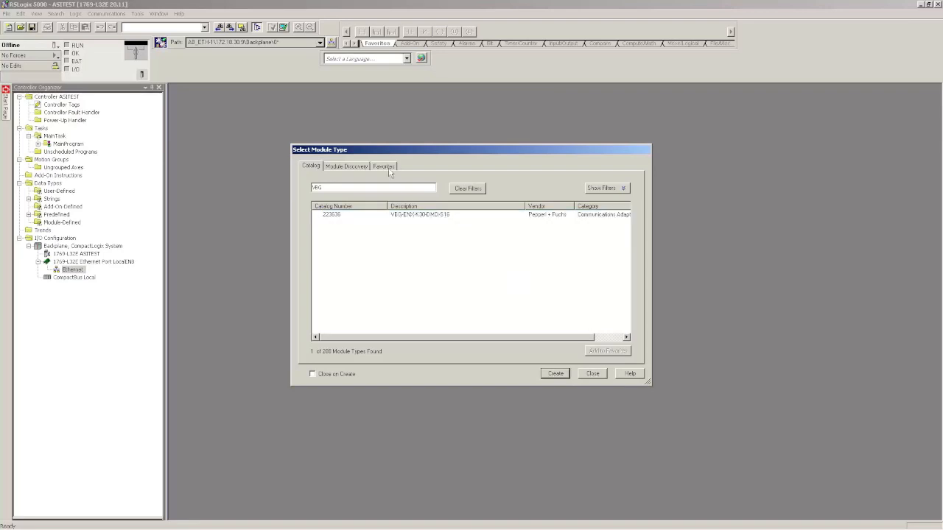
Step: Create a new module of the VBG-ENX-K30-DMD-S16 type from Favorites
click(383, 164)
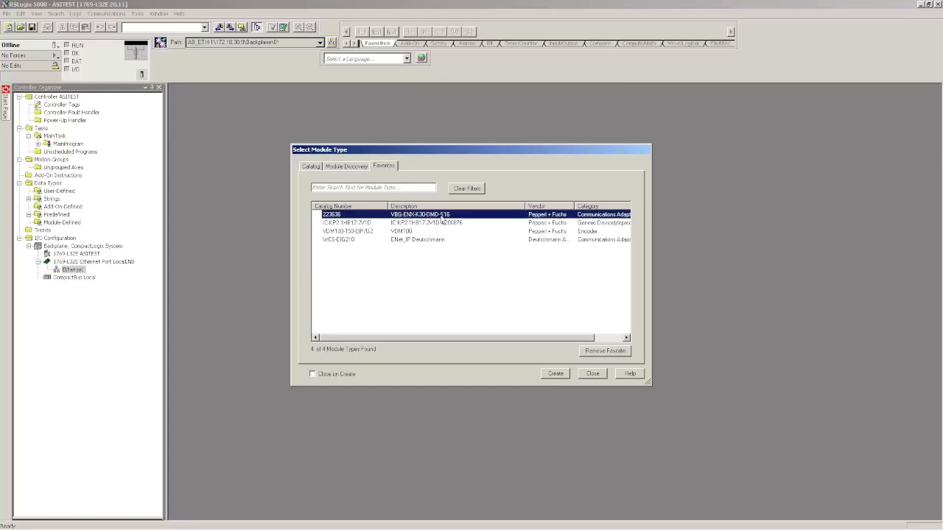
click(553, 374)
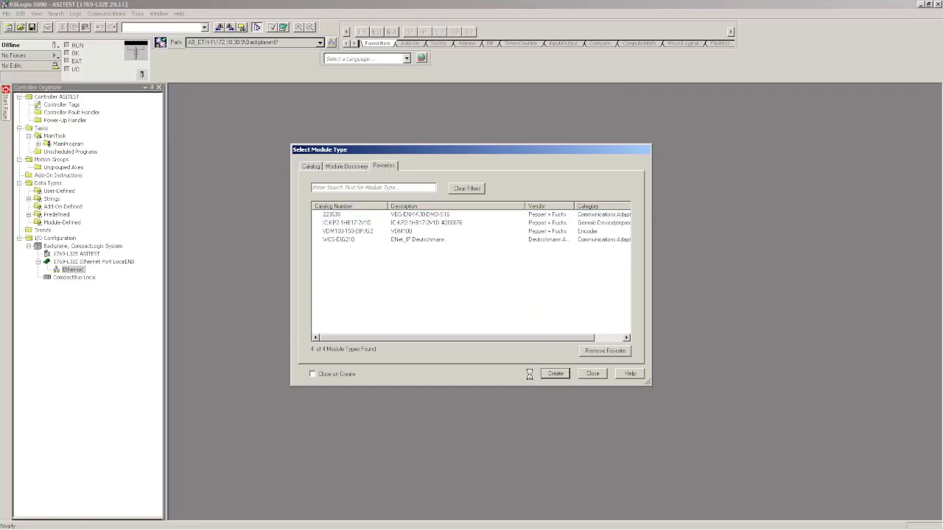
click(554, 374)
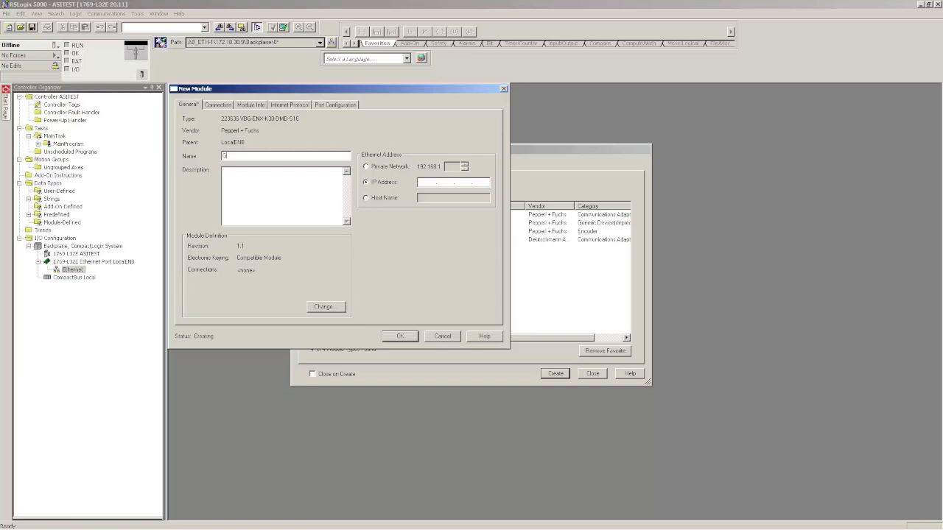
Step: Name the module Gateway1 and give it an IP address beginning 172.10
text(Gateway)
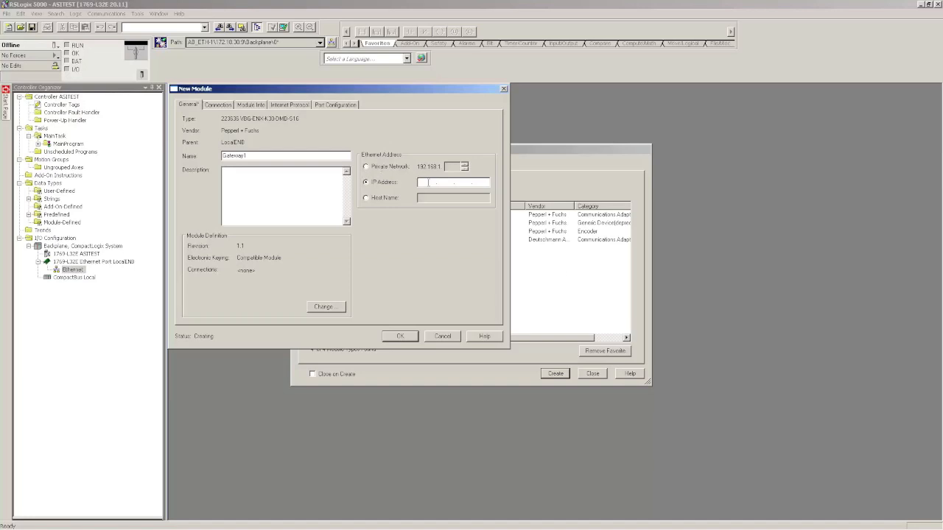
text(172 . . .)
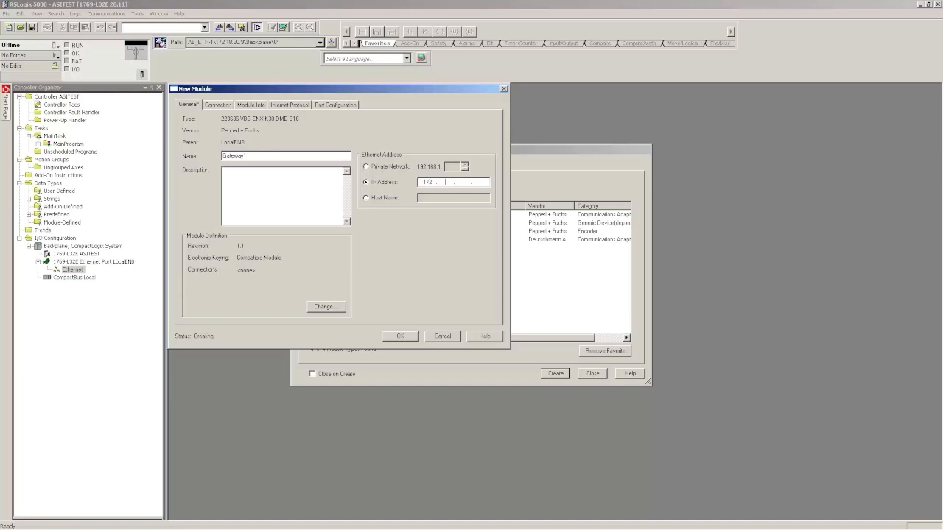
text(10)
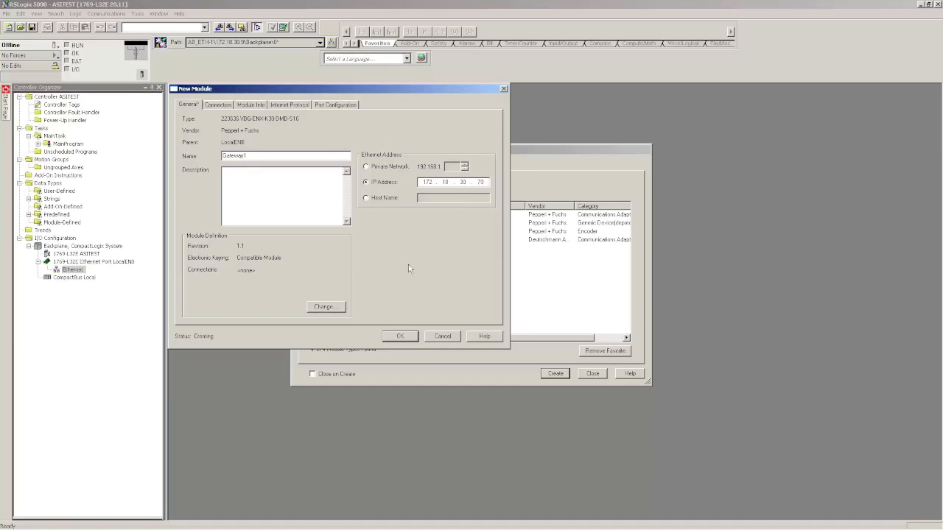
click(324, 307)
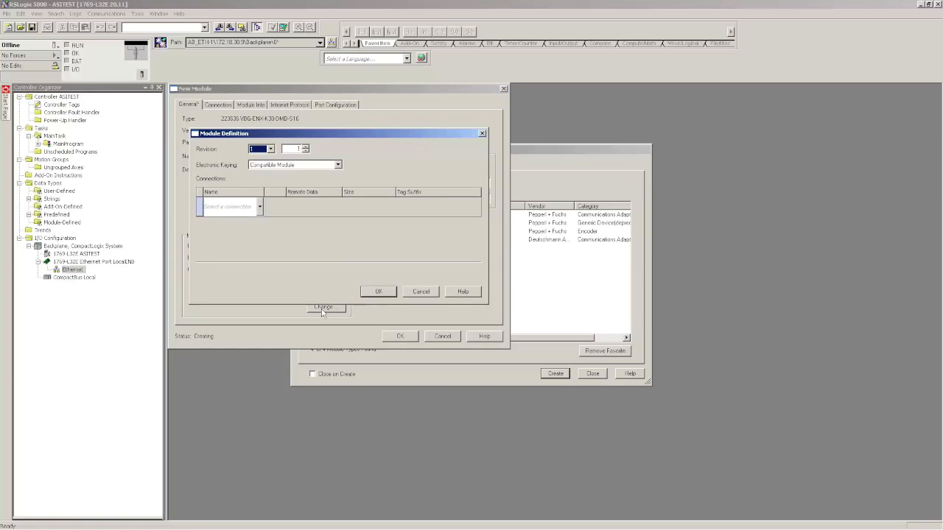
Step: Define the connection with analog read and write data assemblies and adjusted data size
click(259, 207)
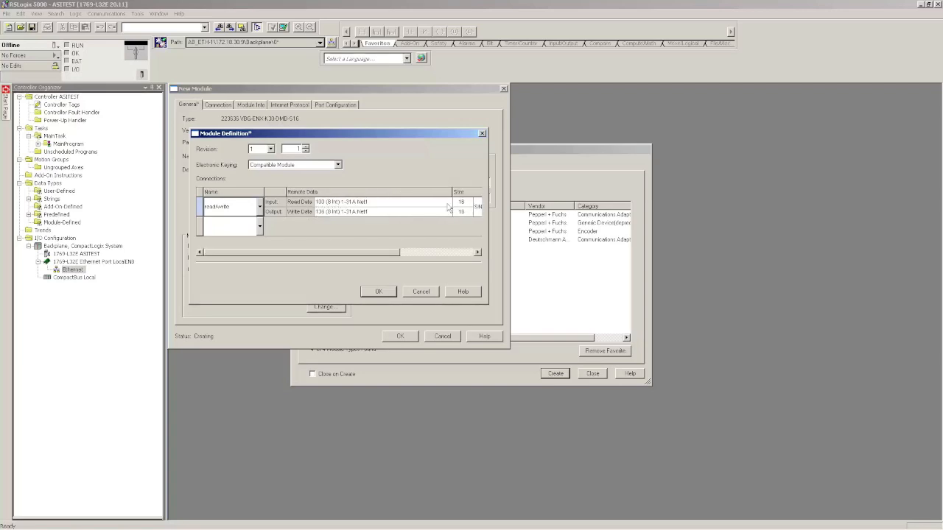
click(448, 212)
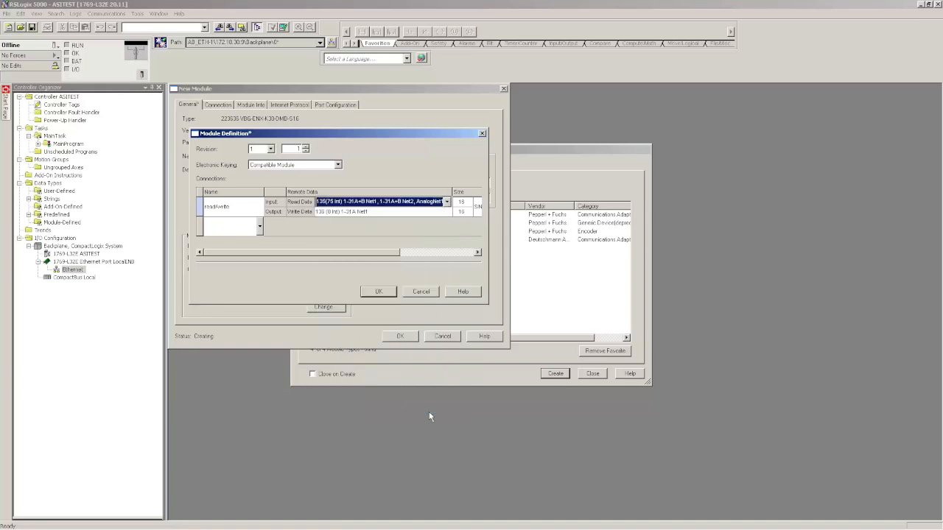
click(446, 212)
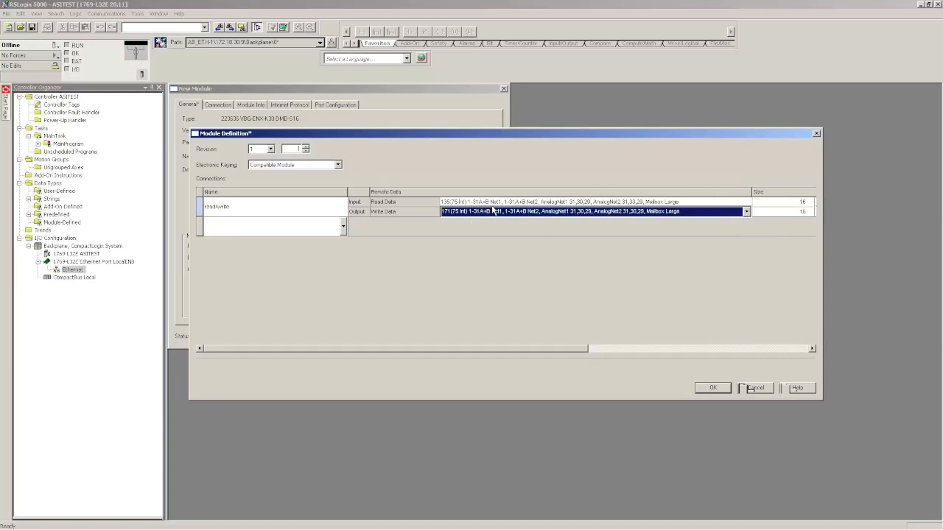
mouse_move(604, 213)
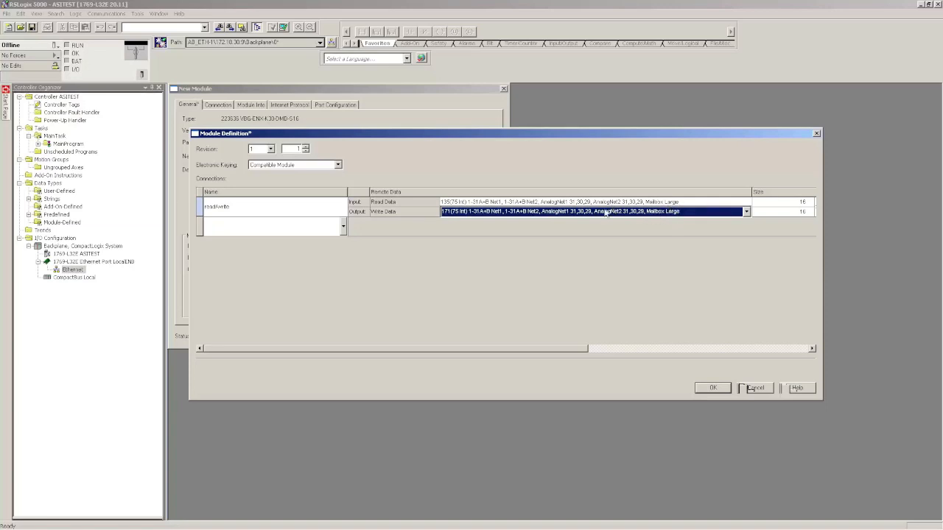
mouse_move(533, 333)
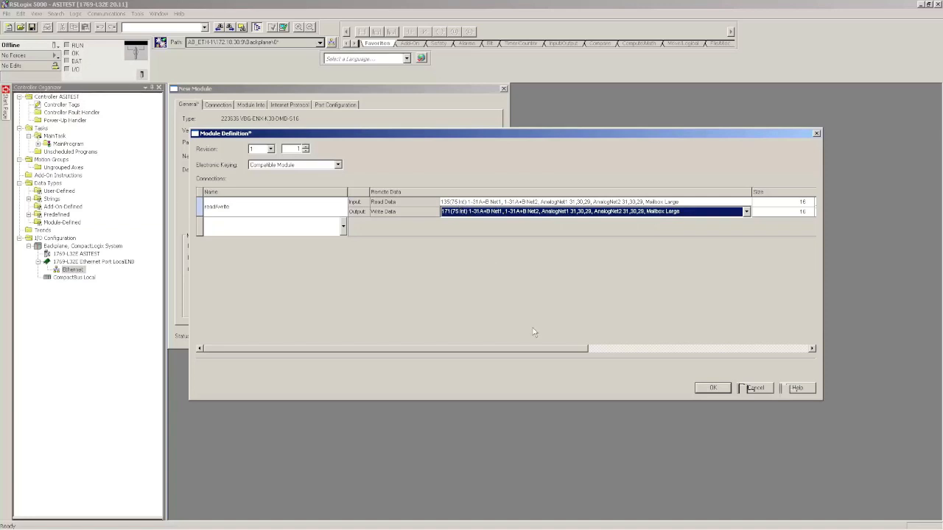
scroll(right, 3)
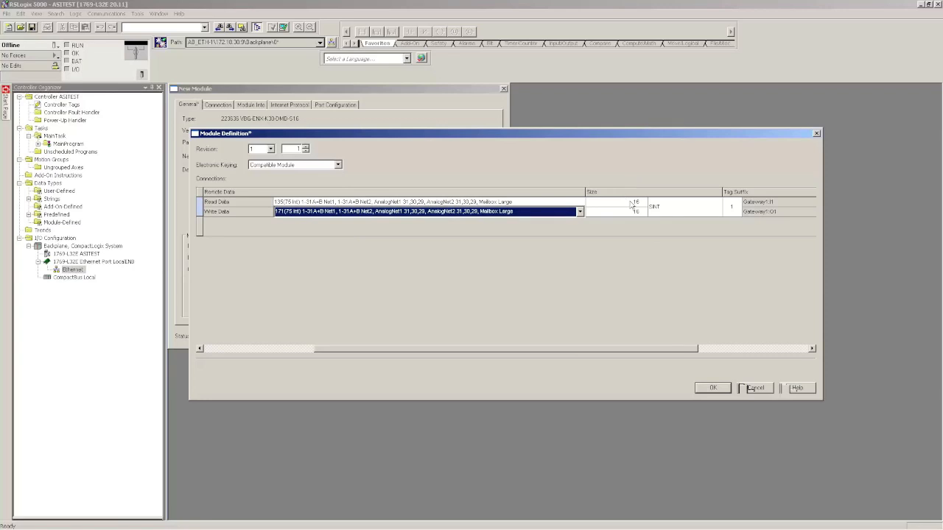
click(680, 202)
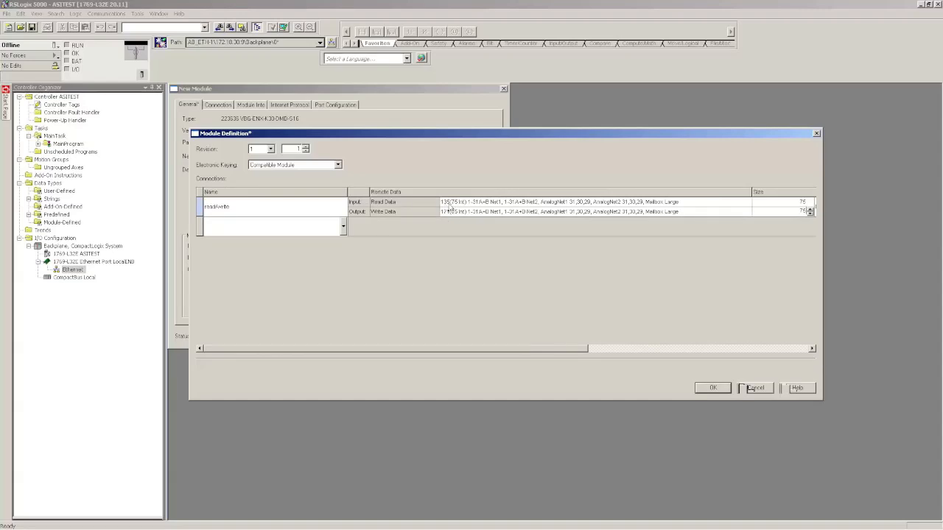
mouse_move(448, 214)
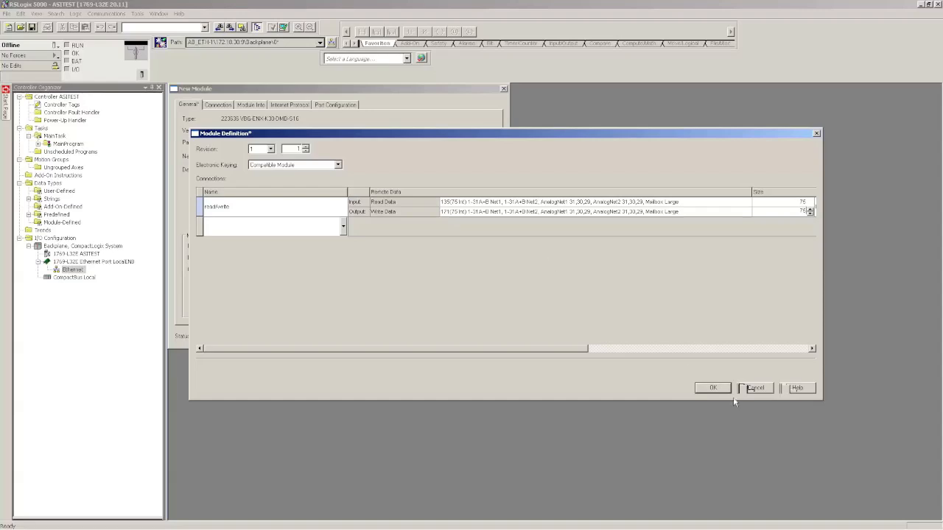
click(711, 389)
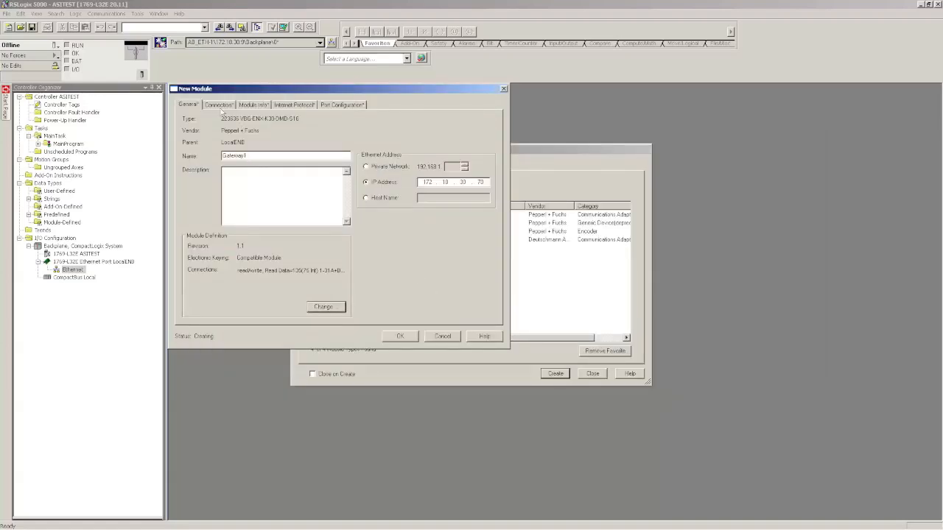
Step: Accept the Gateway1 module settings so it joins the Ethernet I/O configuration
click(218, 103)
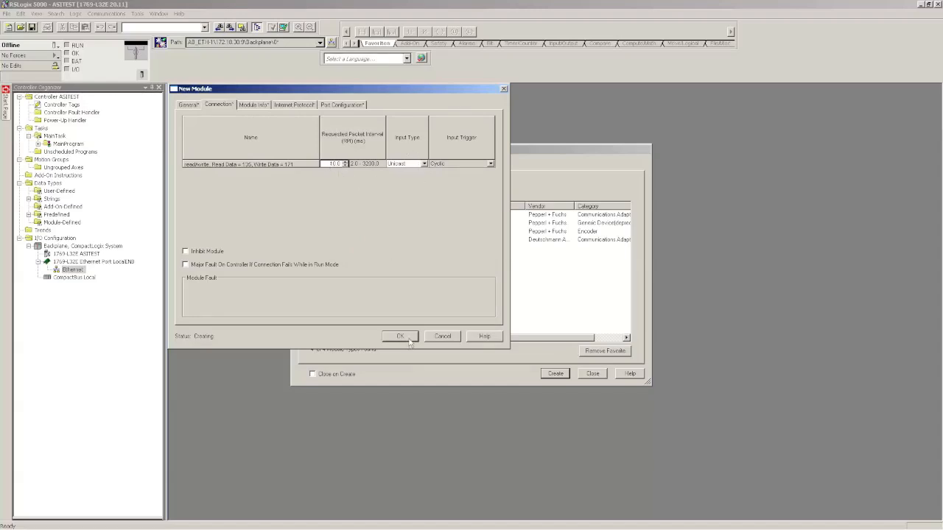
click(400, 336)
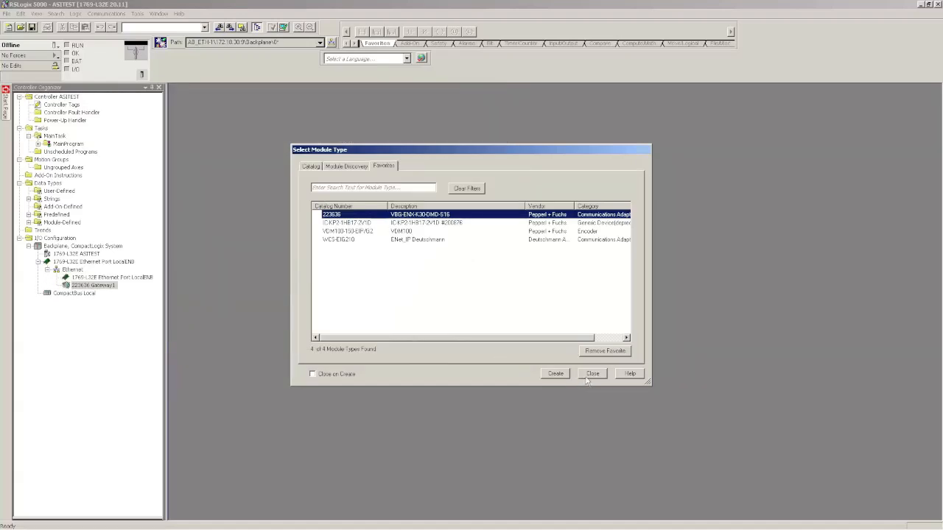
click(592, 374)
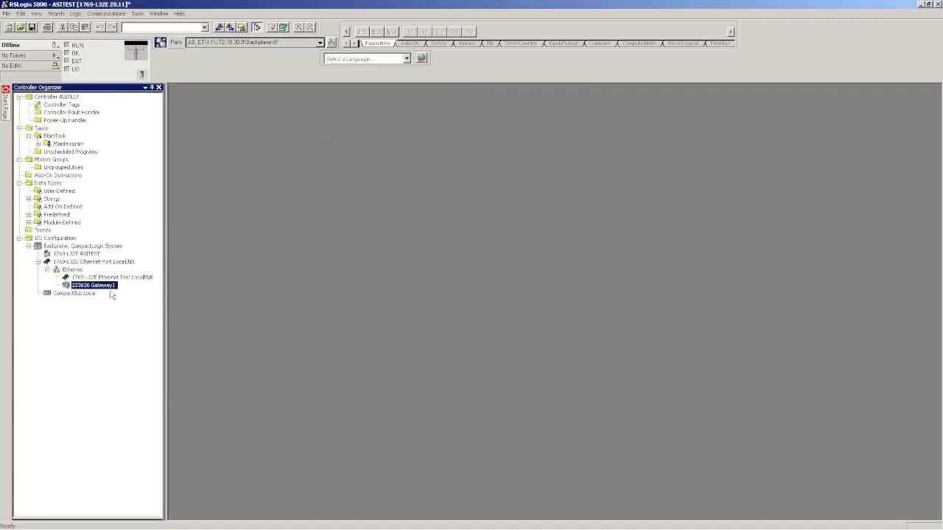
click(62, 103)
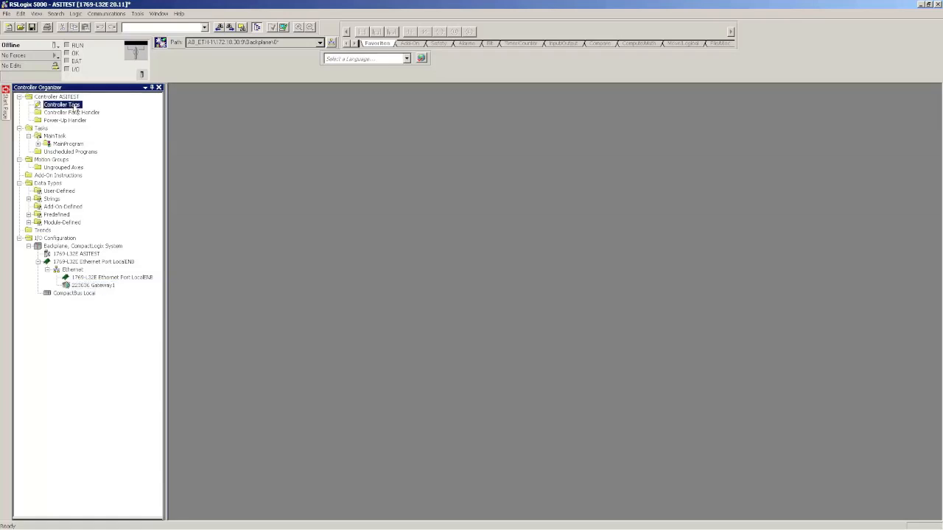
Step: Expand Gateway1's input and output Data arrays in Controller Tags and start importing tag descriptions
double_click(62, 103)
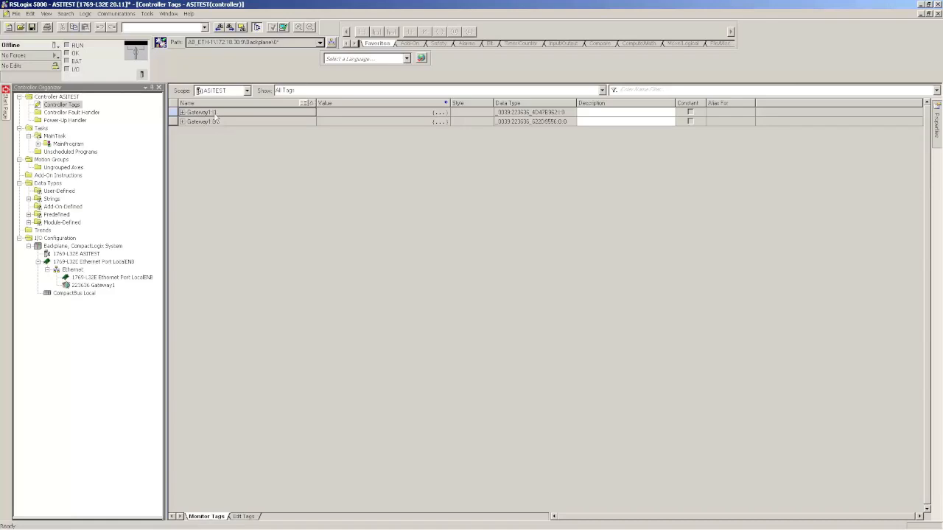
click(181, 112)
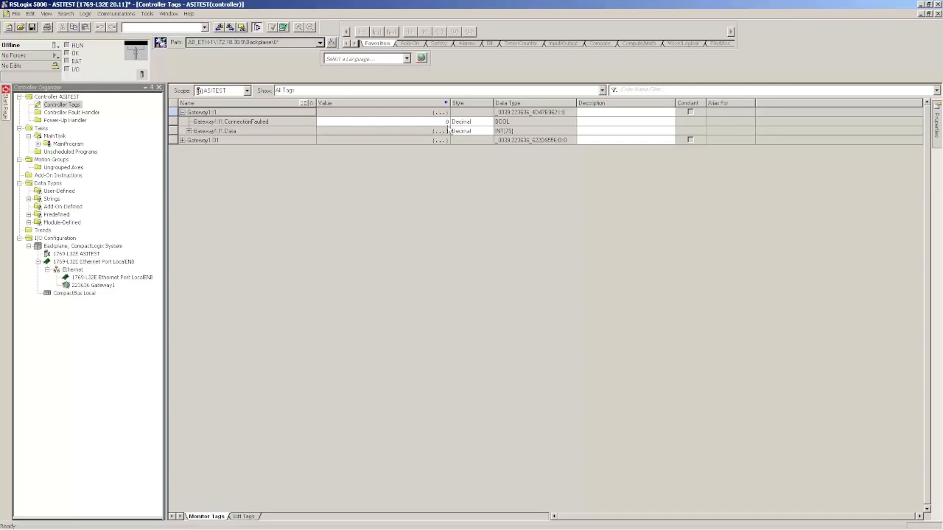
mouse_move(283, 130)
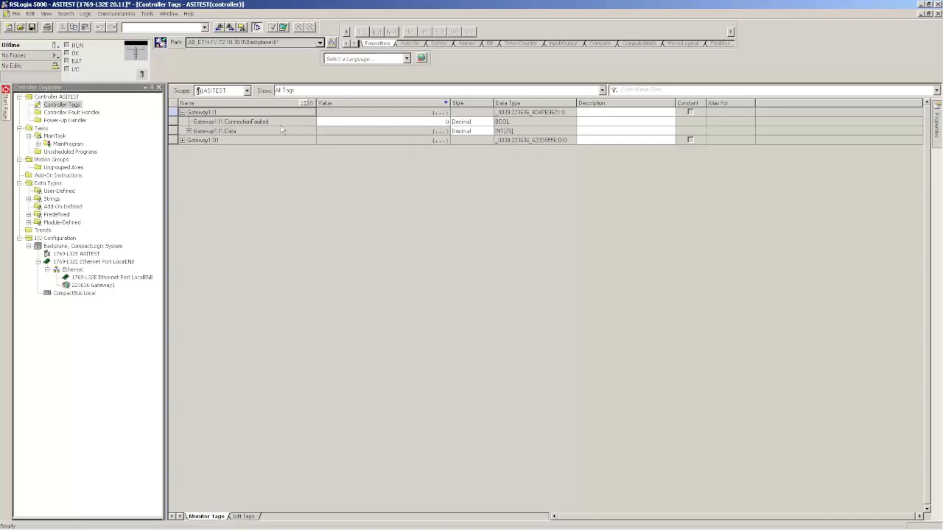
click(182, 140)
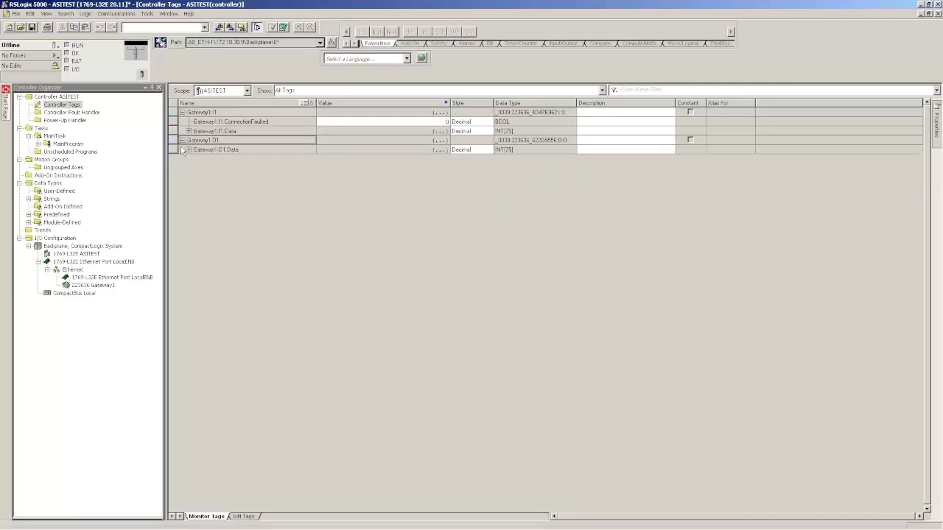
click(189, 150)
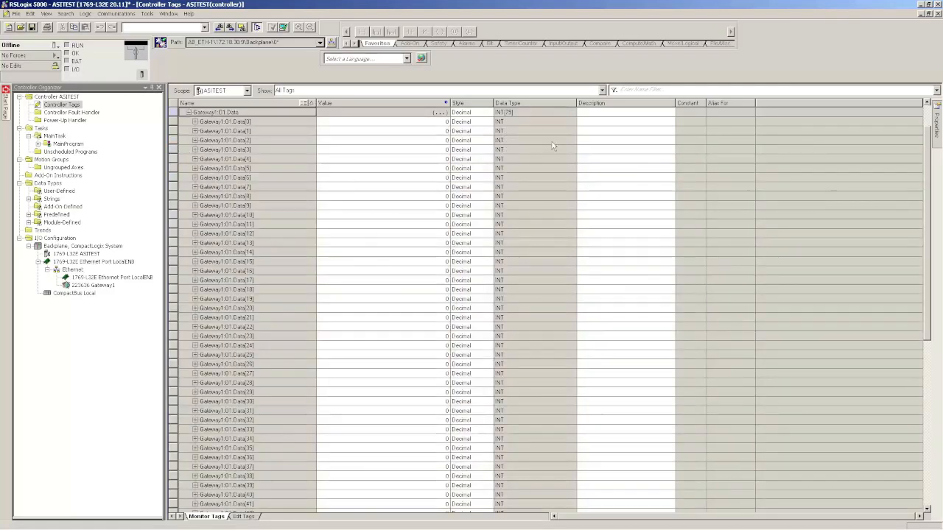
mouse_move(342, 401)
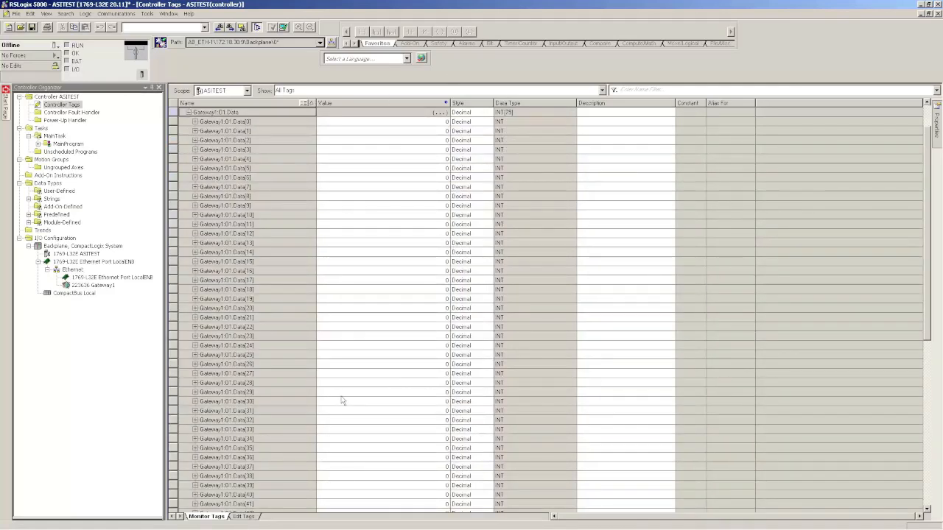
mouse_move(478, 304)
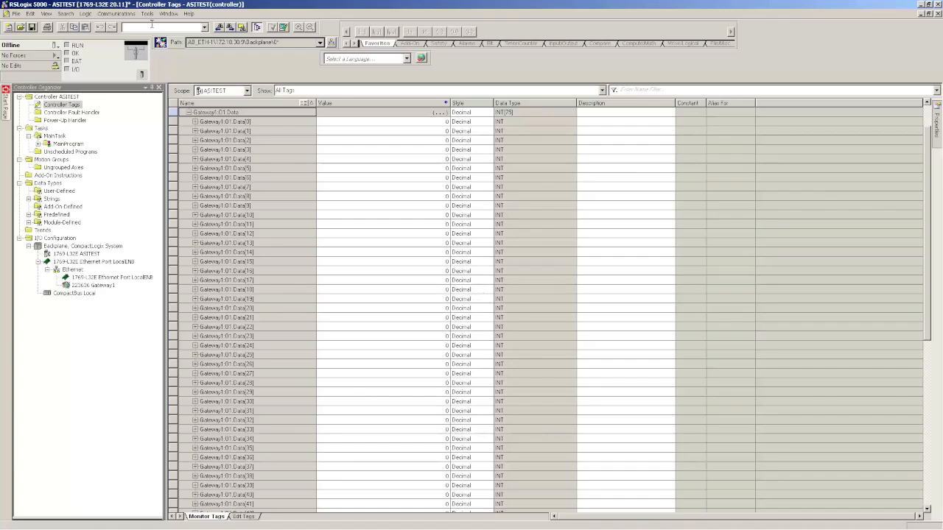
click(147, 13)
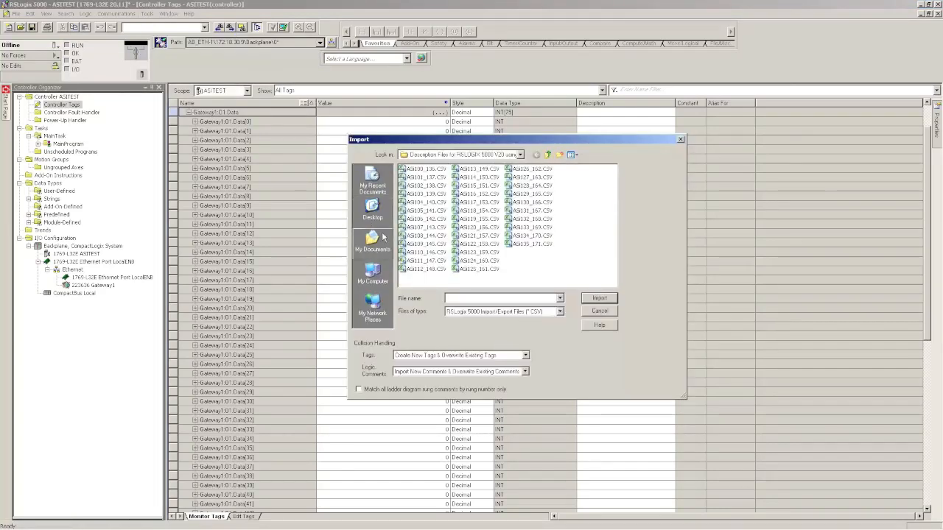
Step: Browse from the desktop into the gateway's CSV description files folder and import the chosen file
click(372, 209)
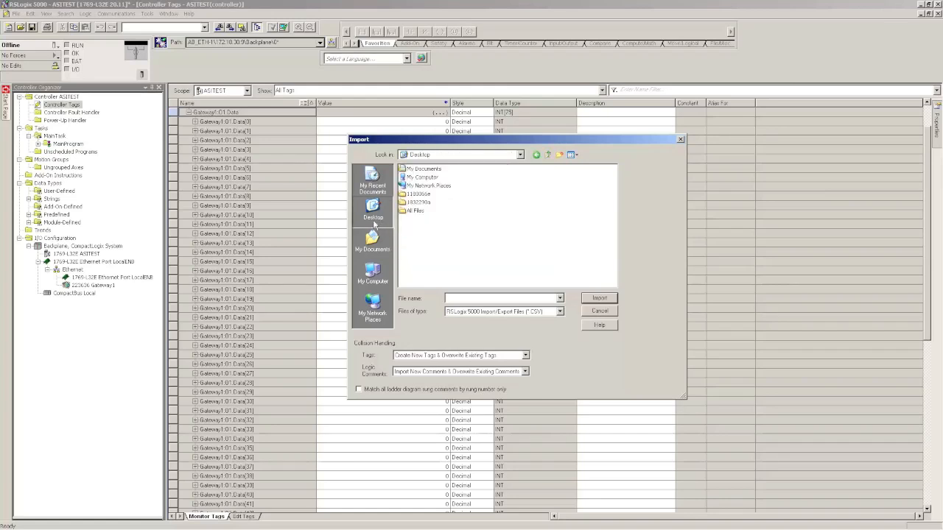
mouse_move(418, 202)
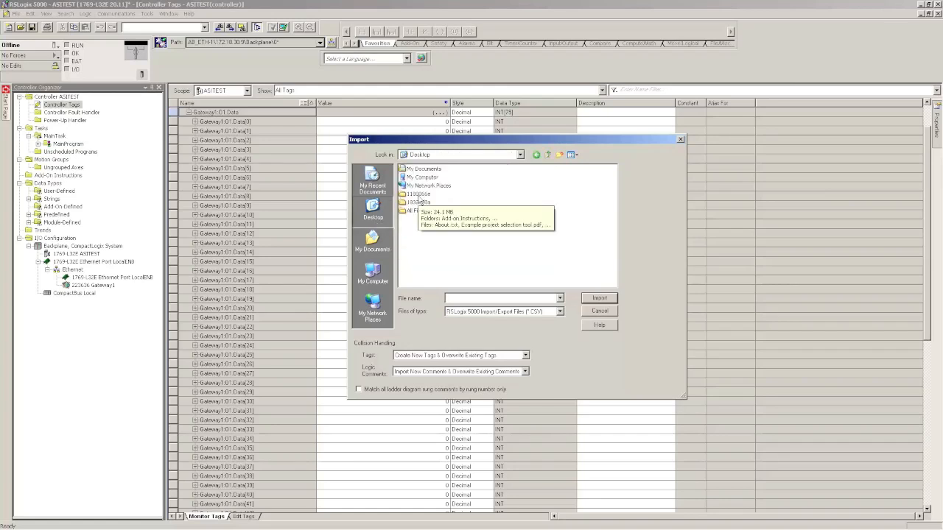
double_click(418, 202)
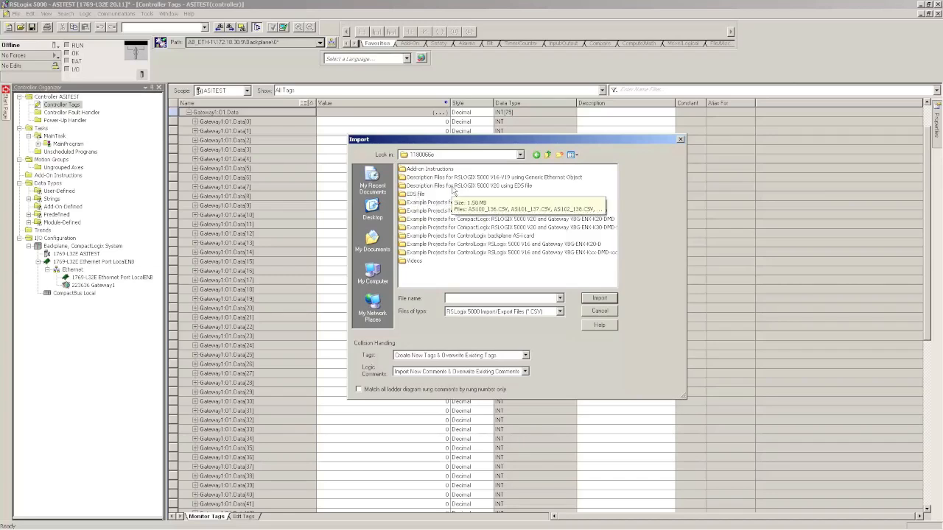
click(479, 186)
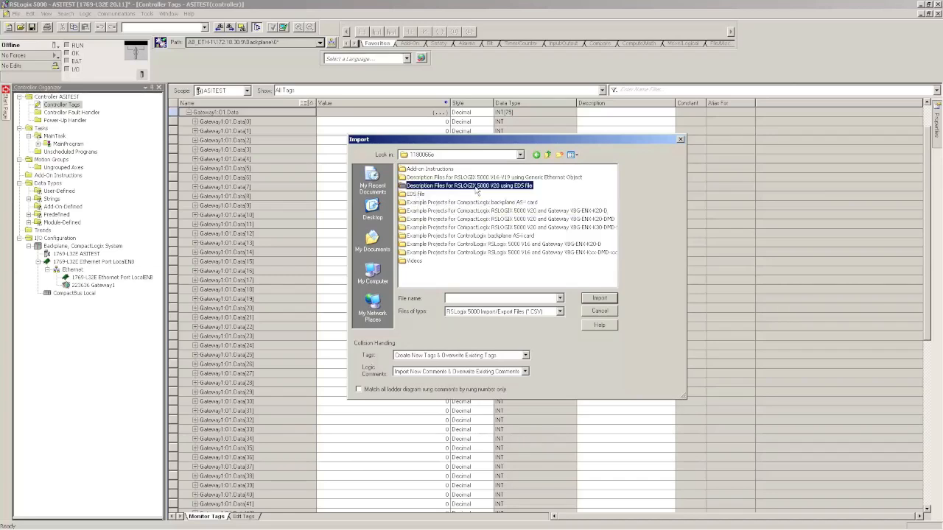
double_click(470, 185)
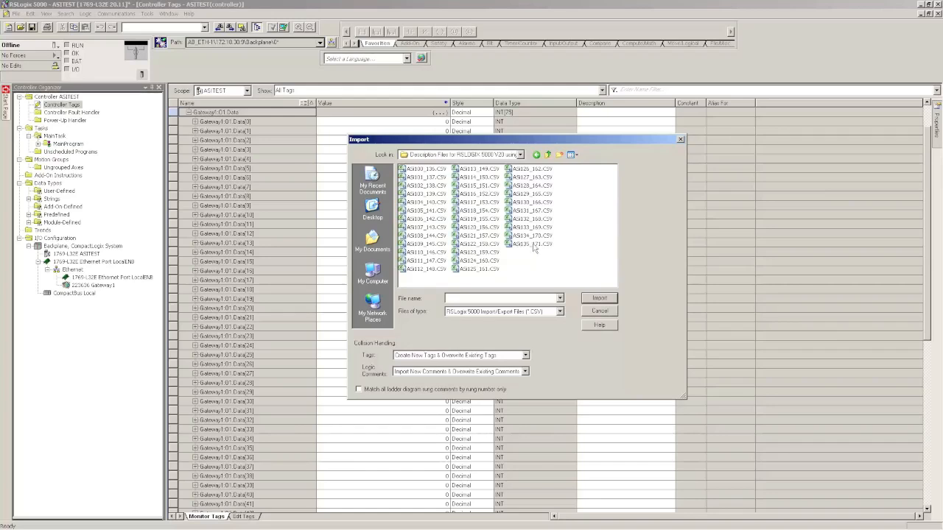
mouse_move(531, 245)
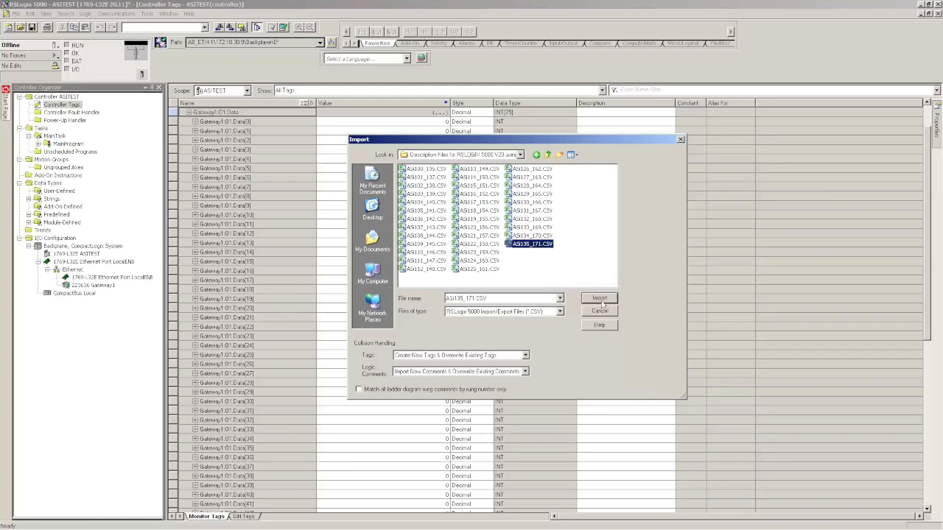
click(598, 297)
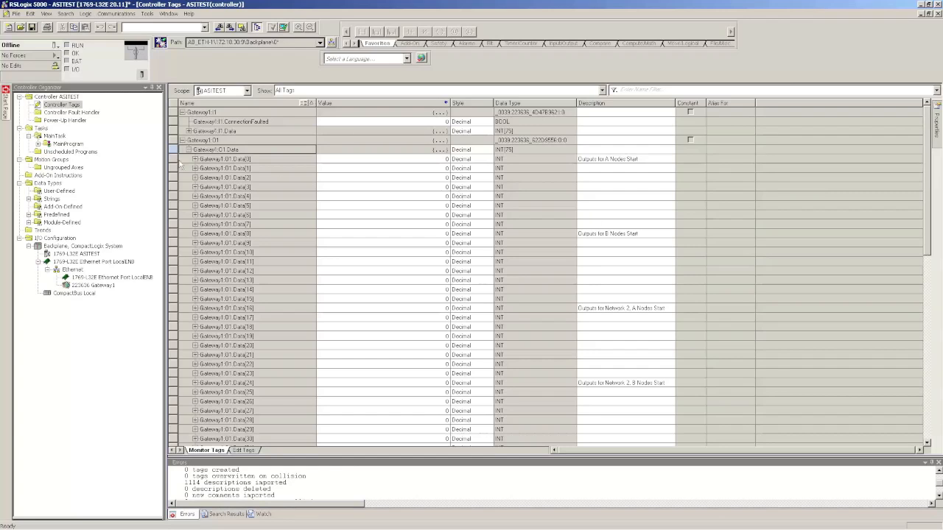
mouse_move(651, 162)
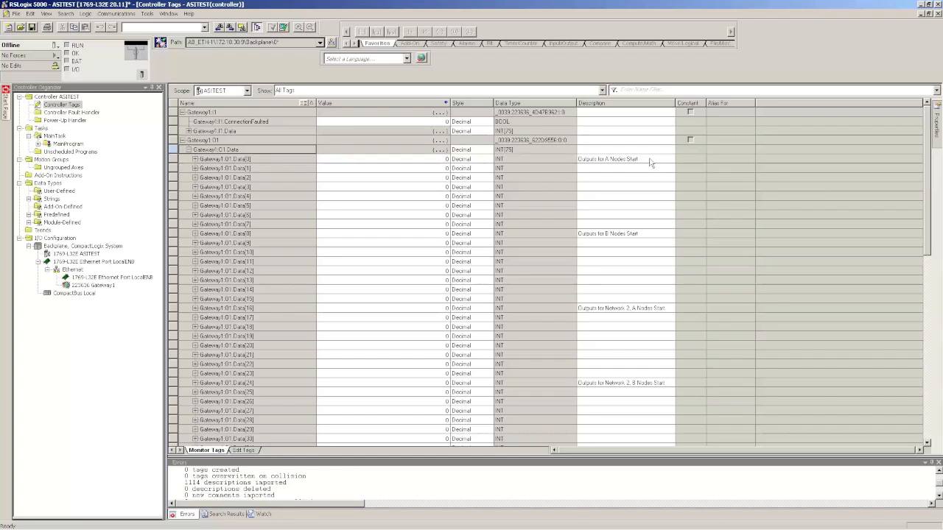
mouse_move(641, 159)
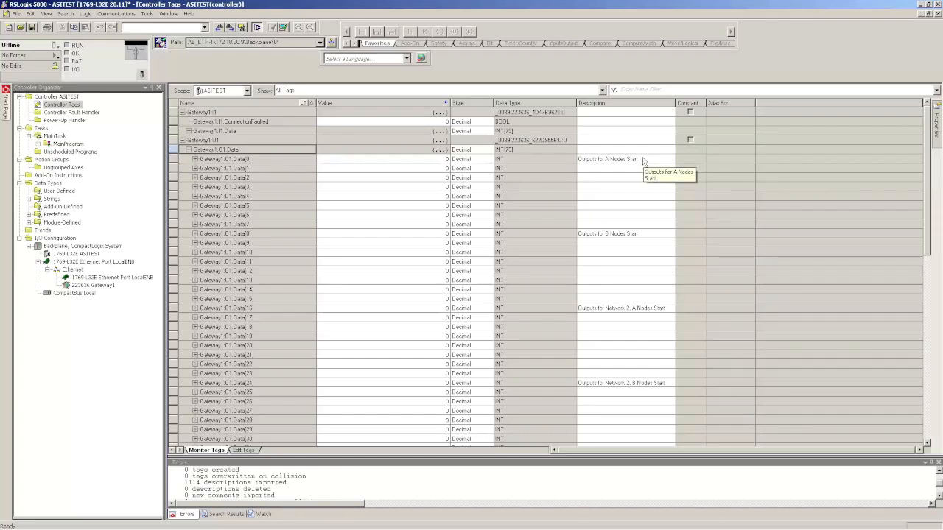
mouse_move(631, 309)
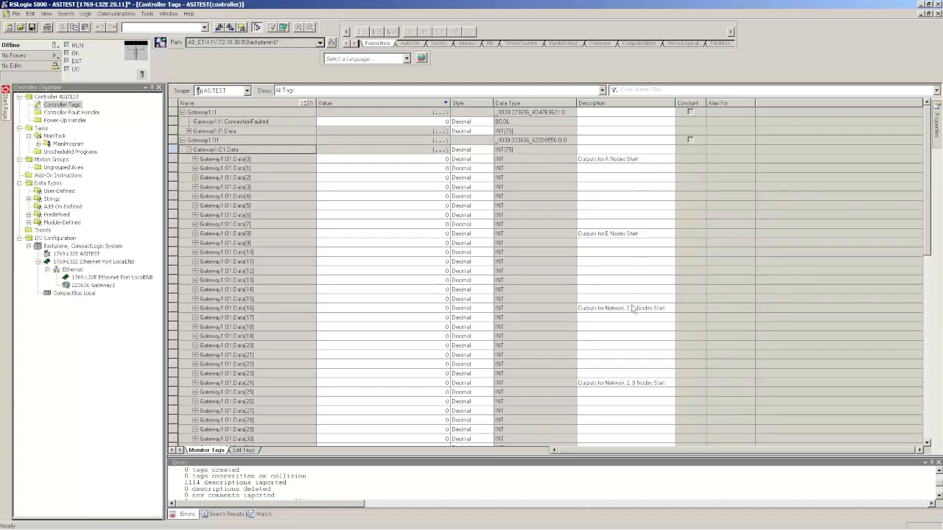
Step: Review the imported descriptions and expand Gateway:1:I.Data[0] to show per-node bit descriptions
scroll(down, 3)
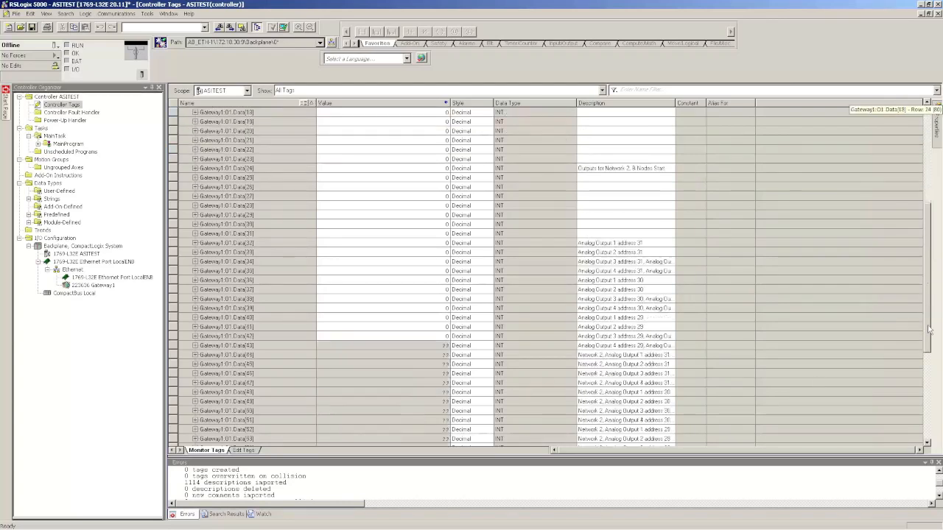
scroll(down, 3)
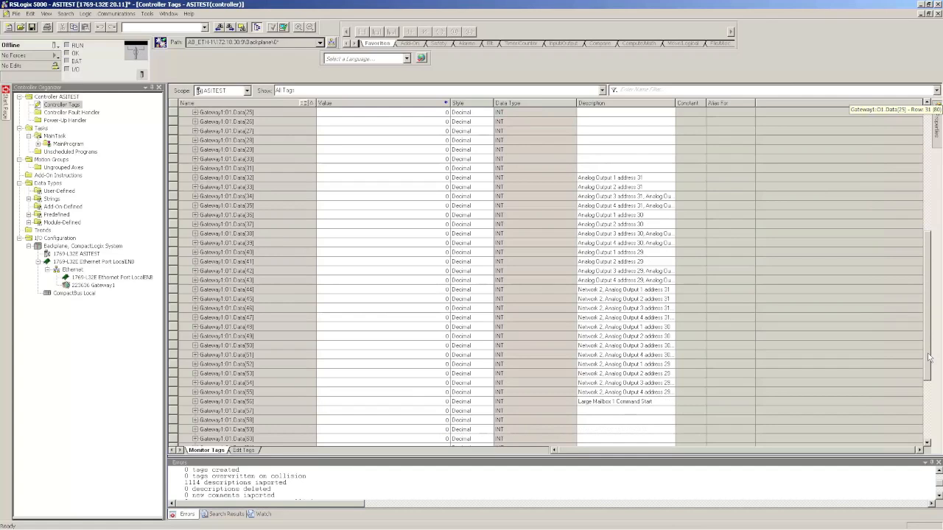
scroll(down, 3)
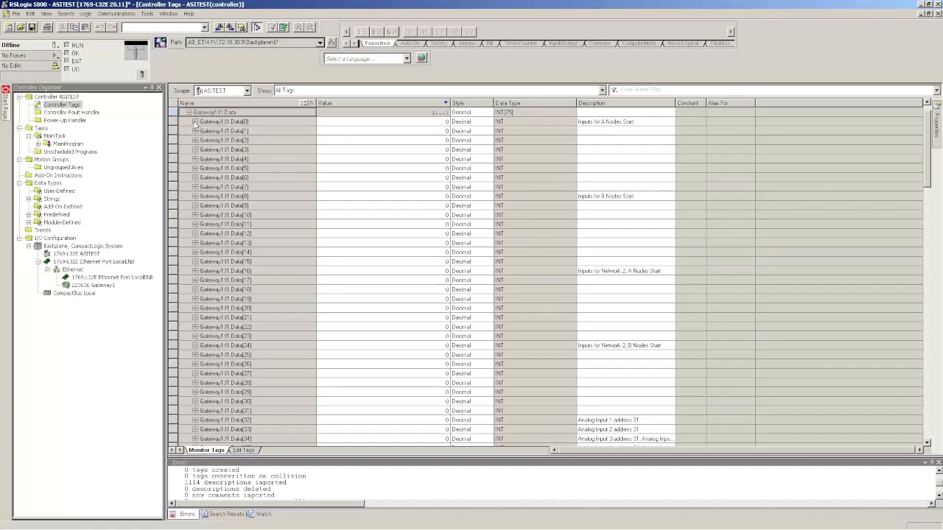
click(194, 121)
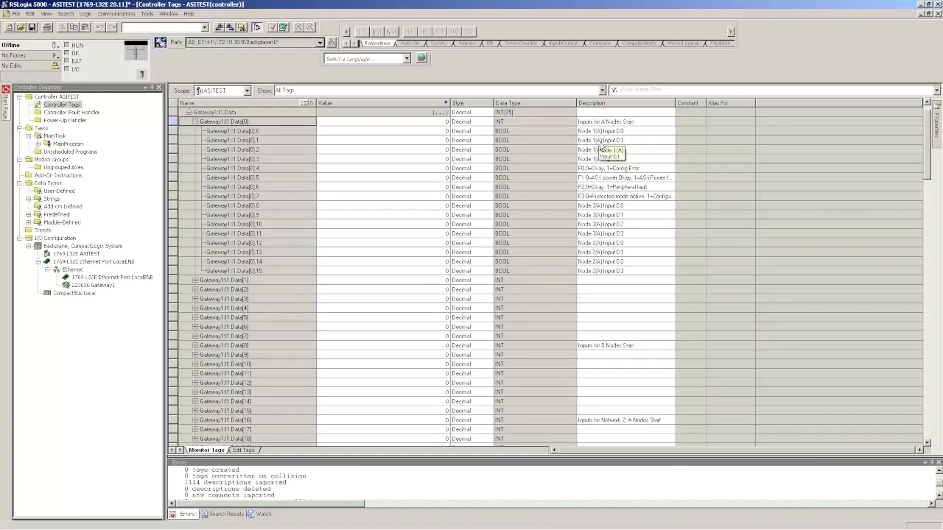
mouse_move(636, 134)
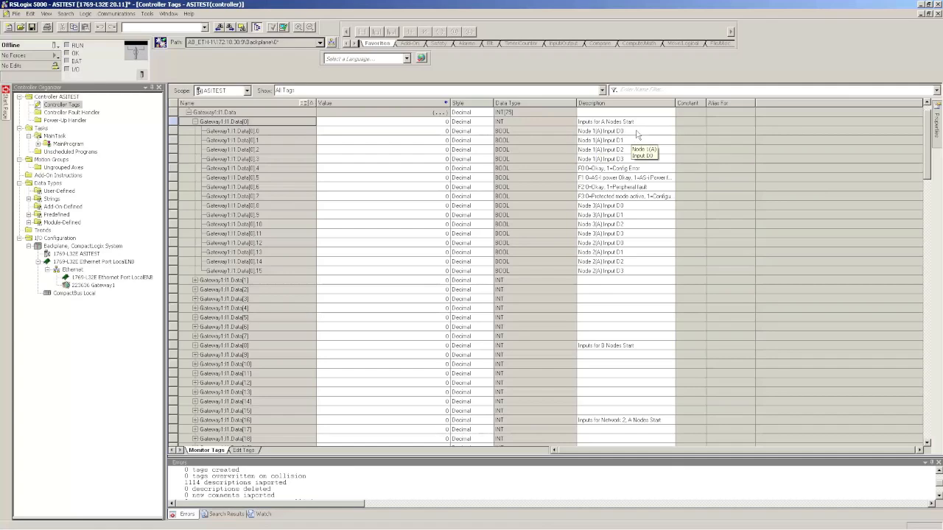
mouse_move(616, 271)
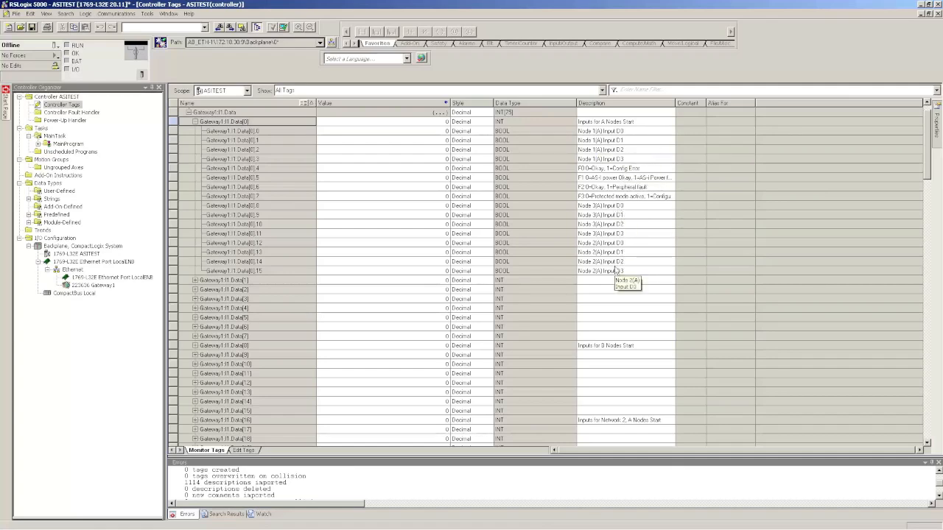
mouse_move(625, 229)
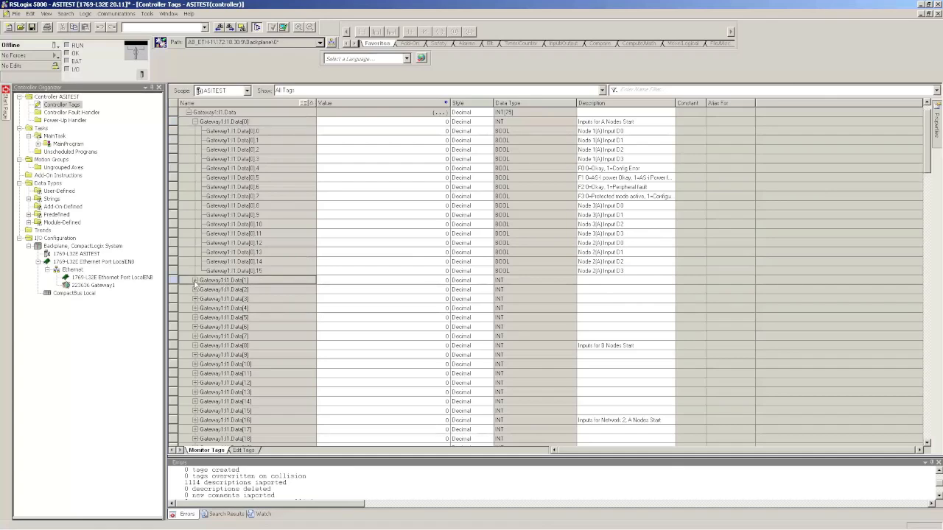
click(194, 280)
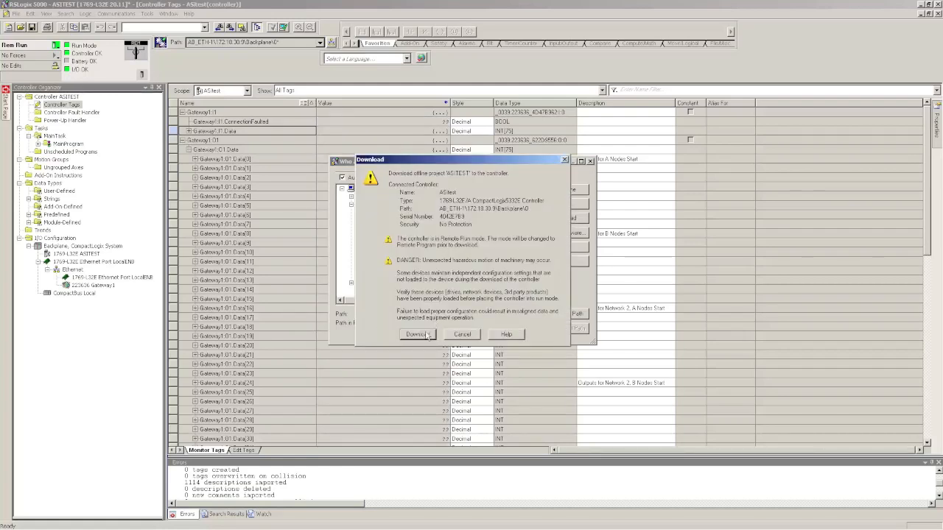
Step: Confirm downloading the ASITEST project to the controller
click(415, 334)
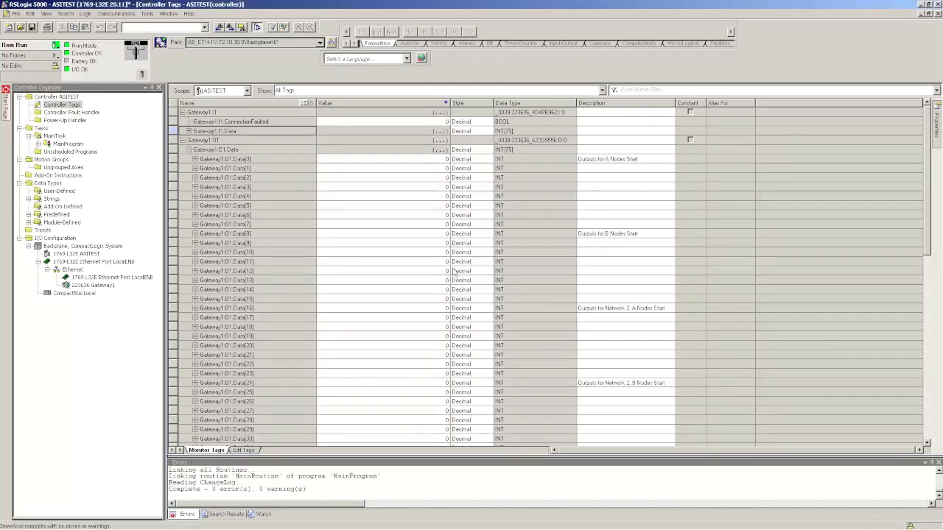
mouse_move(67, 291)
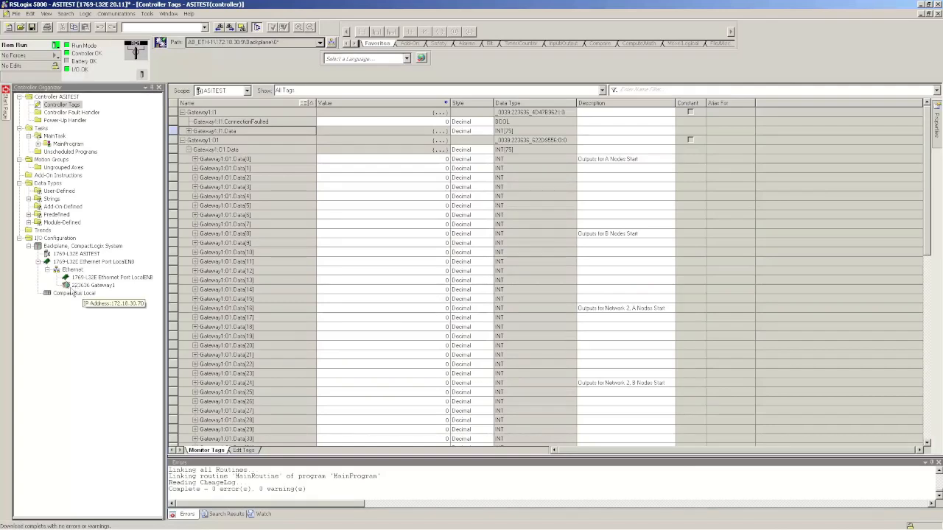
Step: Check the VBG-ENX gateway module's properties show status Running, then close them
click(96, 285)
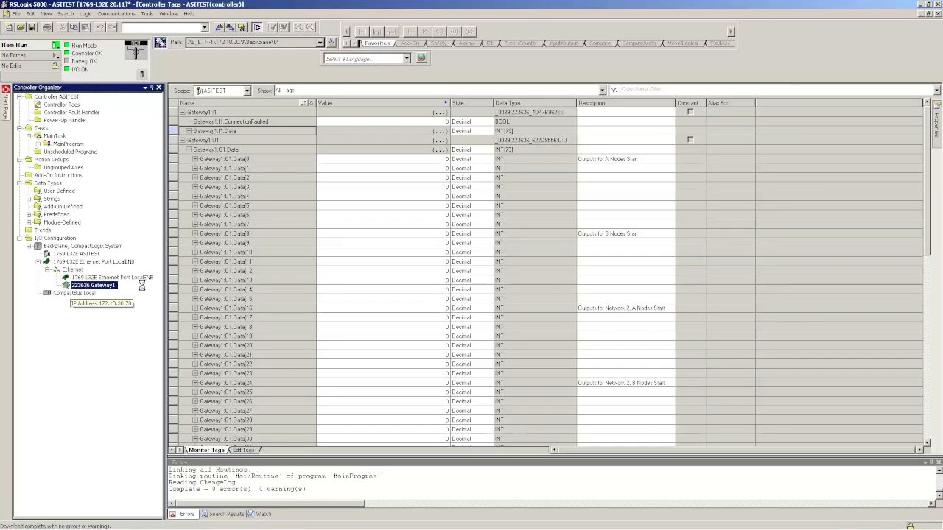
double_click(94, 286)
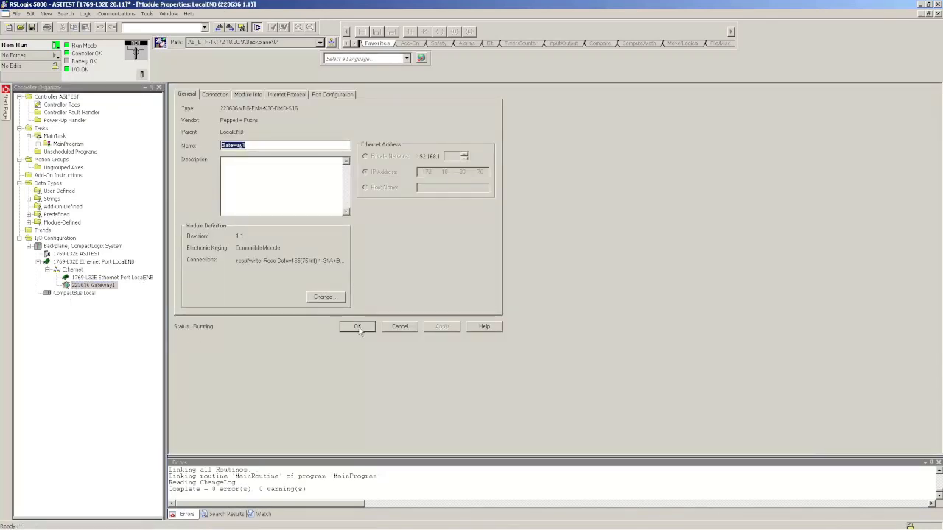
click(356, 327)
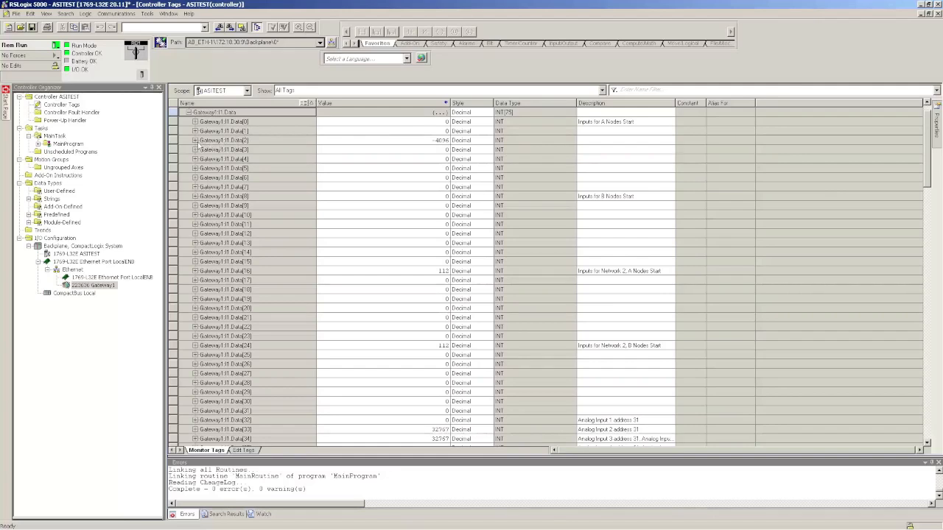
Step: Expand a Gateway:1:I.Data word to watch live bit values for each node input
click(194, 140)
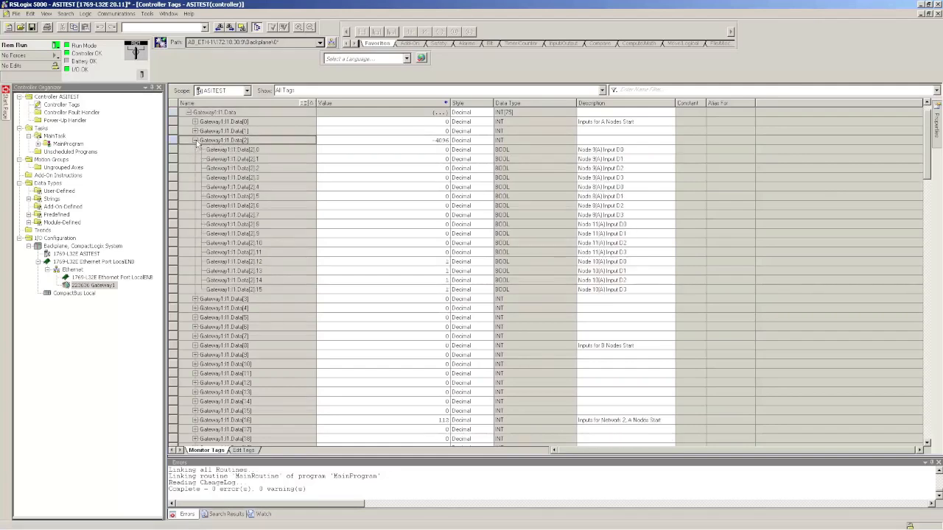
mouse_move(451, 277)
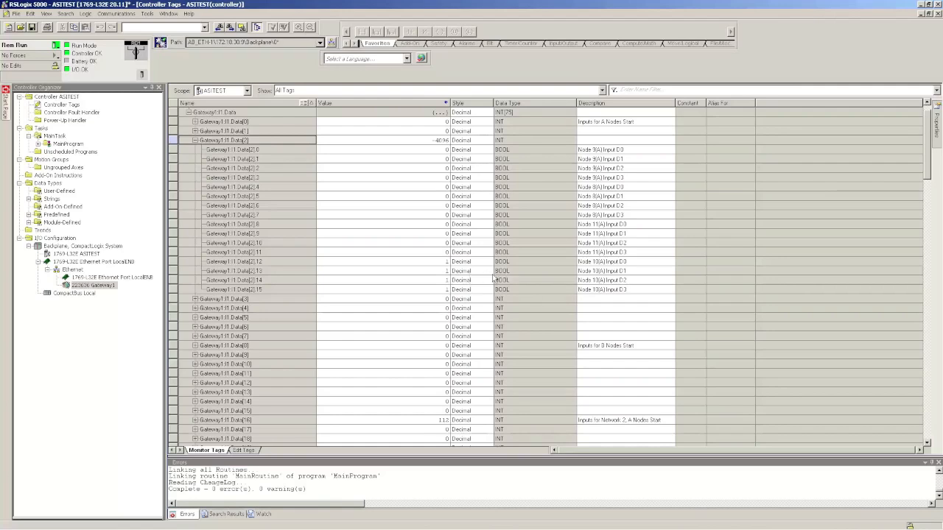
mouse_move(595, 265)
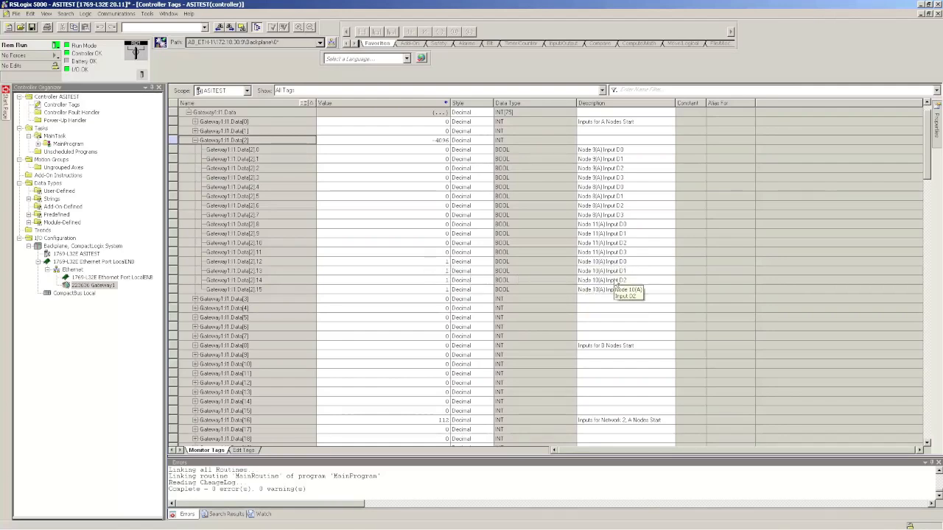
mouse_move(430, 288)
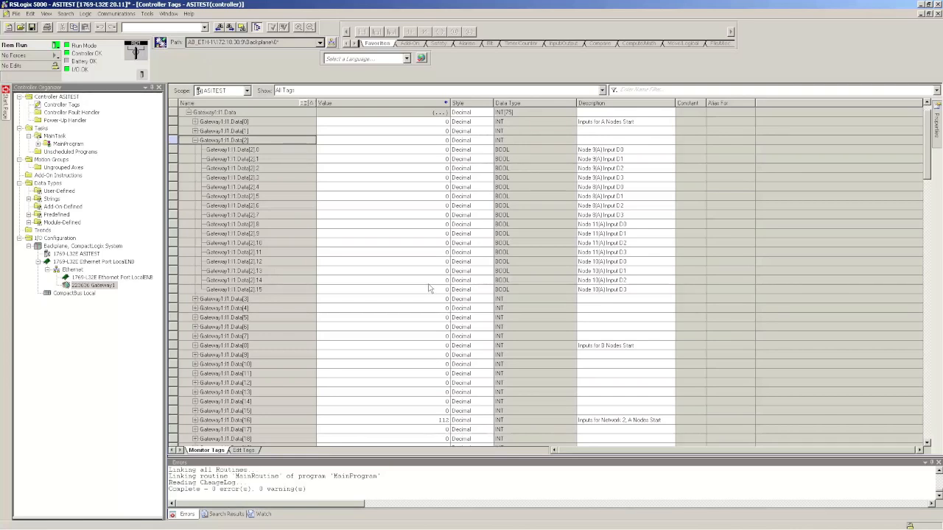
mouse_move(195, 146)
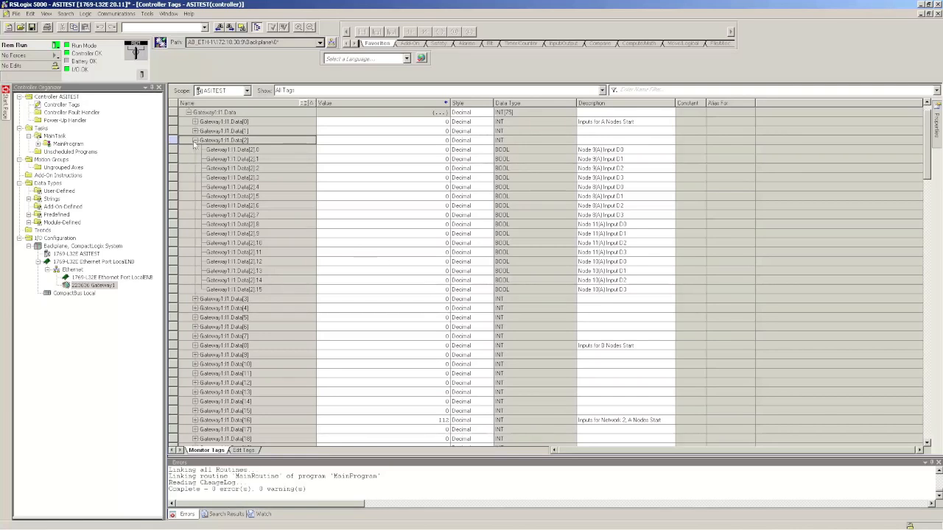